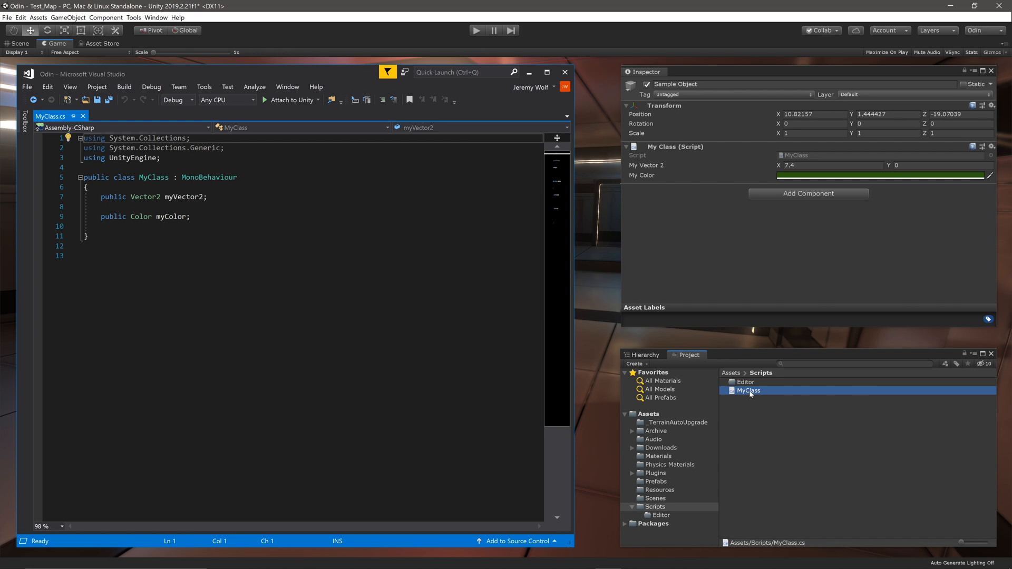
Create a C# script named Vector2SliderAttribute in the Scripts folder
right_click(748, 390)
text(Vector2SliderAttribute)
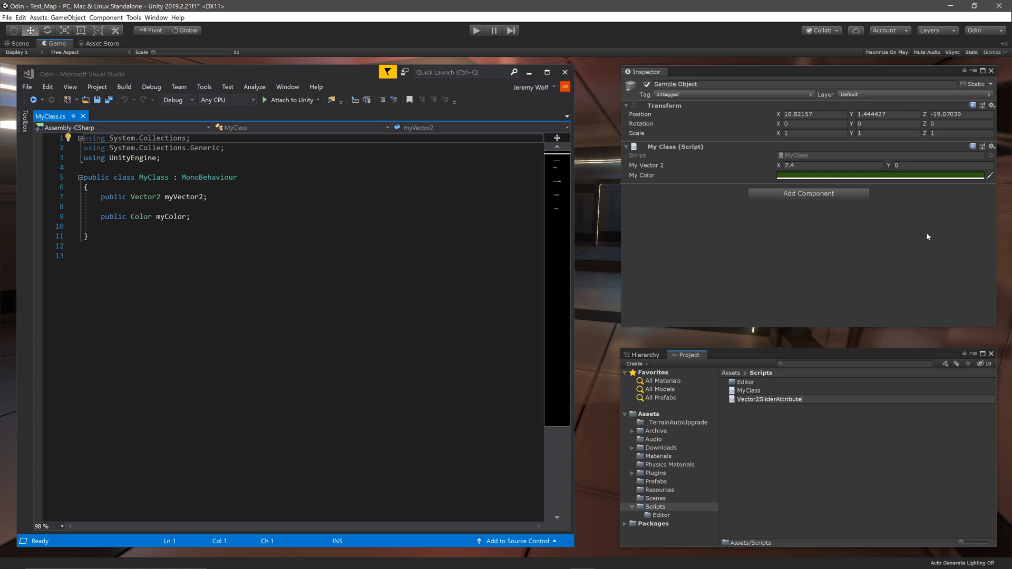
click(768, 399)
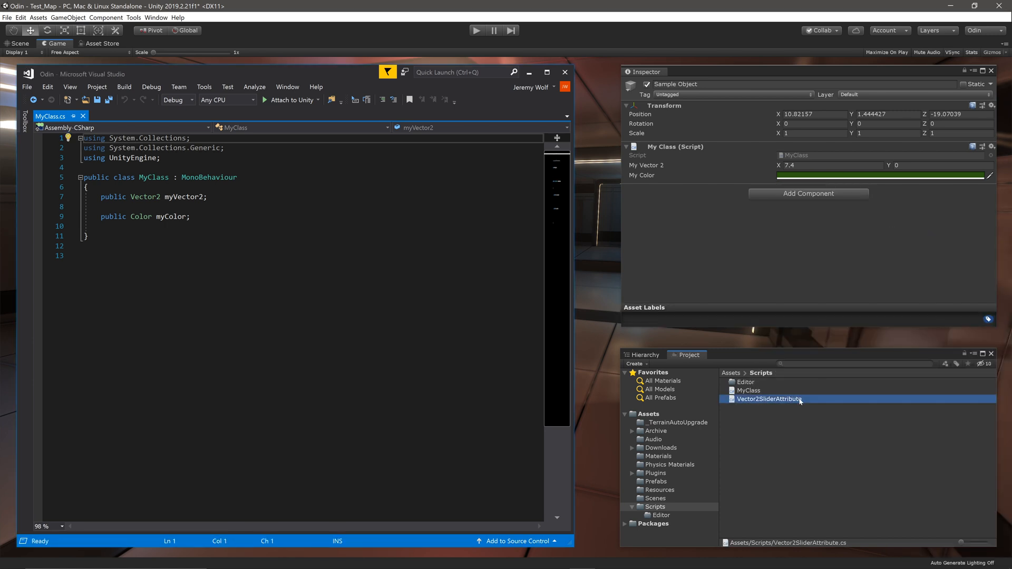
Make Vector2SliderAttribute derive from Attribute with using System, replacing Start/Update
double_click(769, 399)
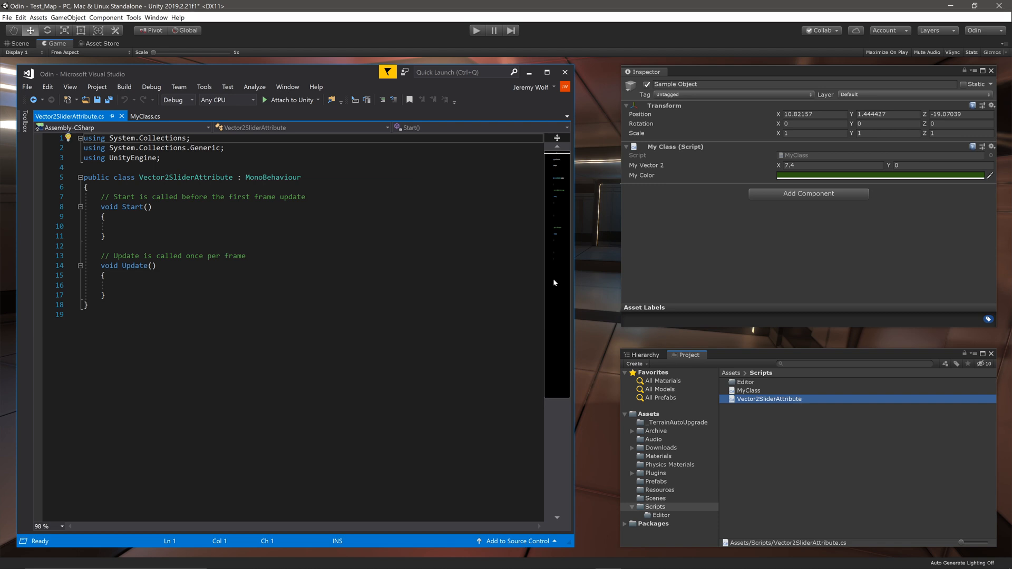
text(using System;)
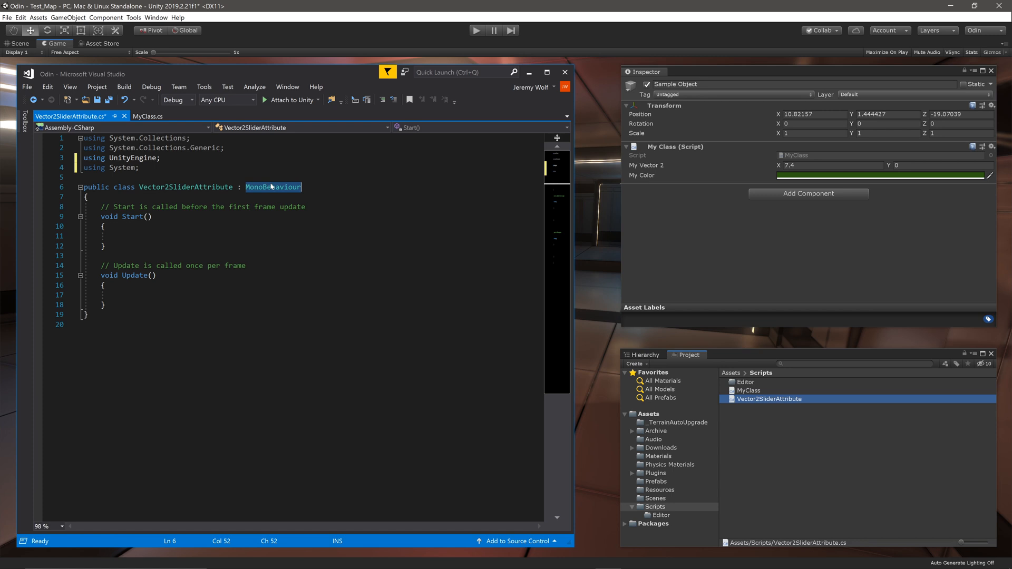
text(Attribute)
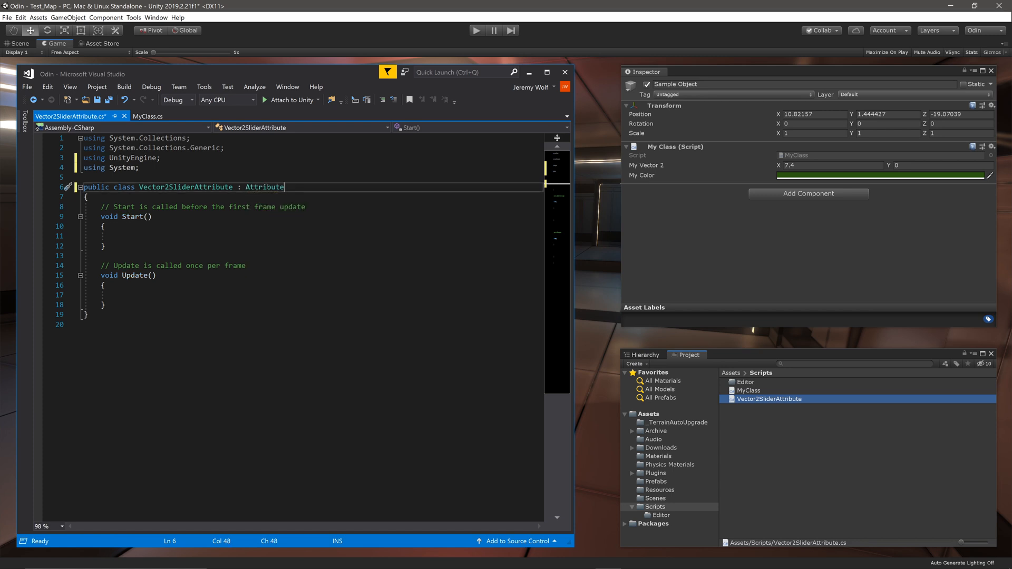
double_click(264, 188)
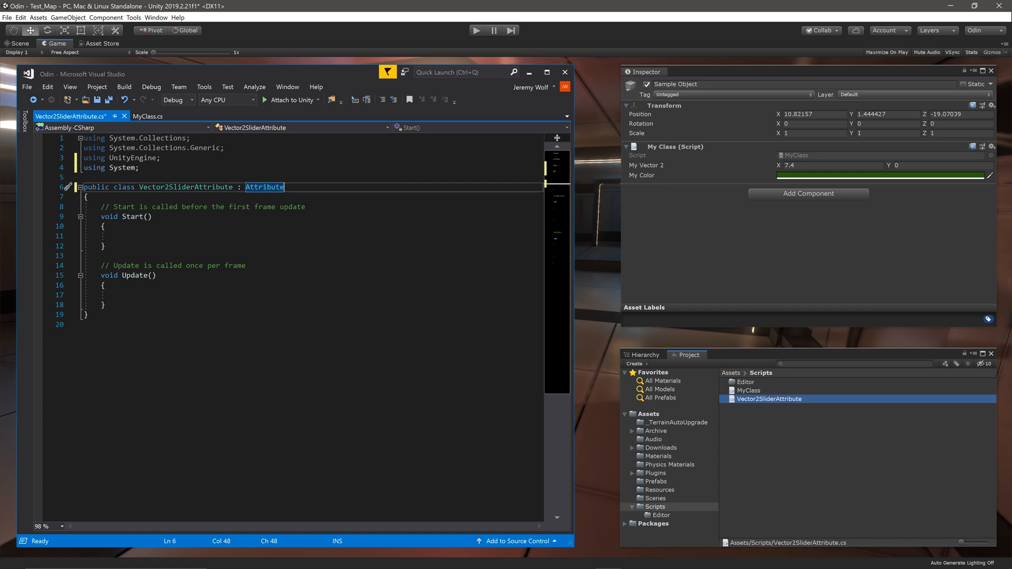
drag(97, 206, 103, 304)
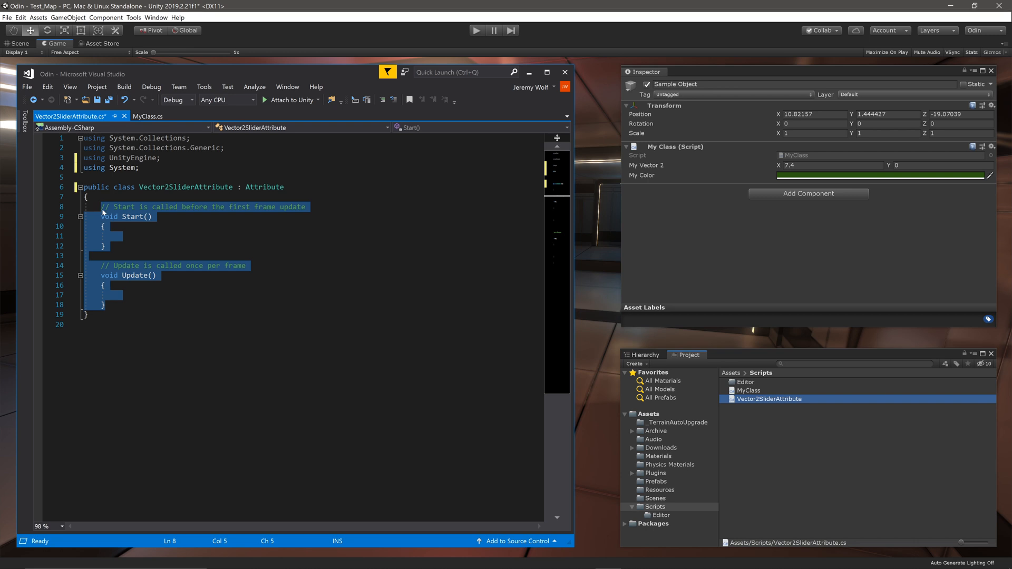
Add float minValue/maxValue fields and a constructor assigning them from min and max
text(public float minValue;)
text(public float ma)
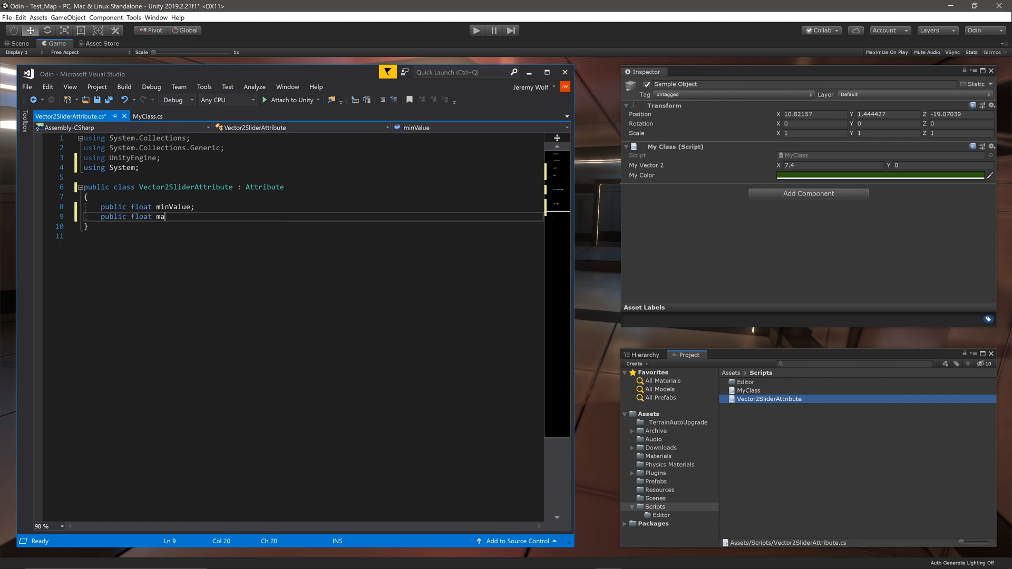
text(xValue;)
text(public Vector2SliderAttribute(float min, float max)
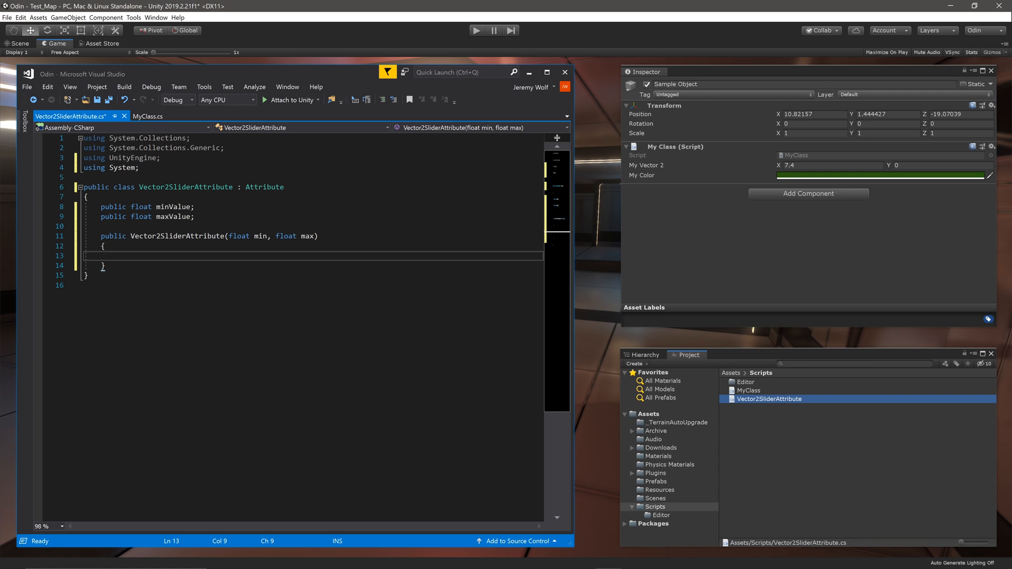
text(this.minValue = min)
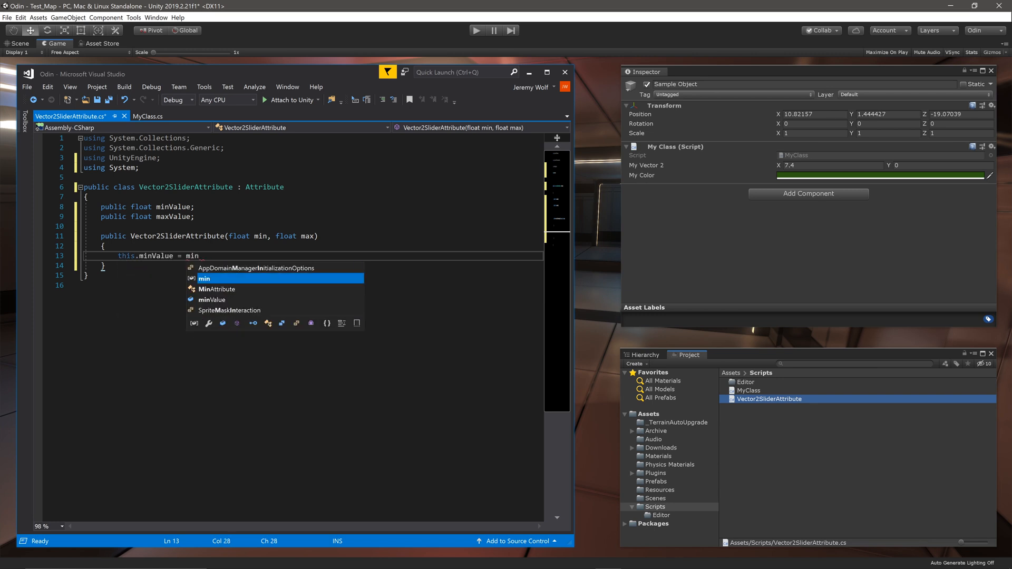
text(this.maxValue = max)
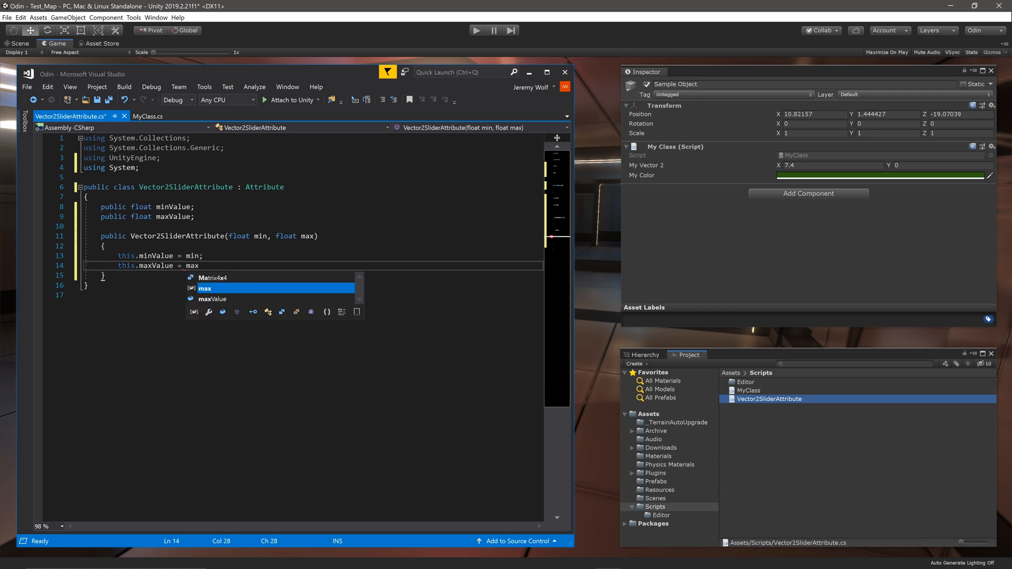
text(;)
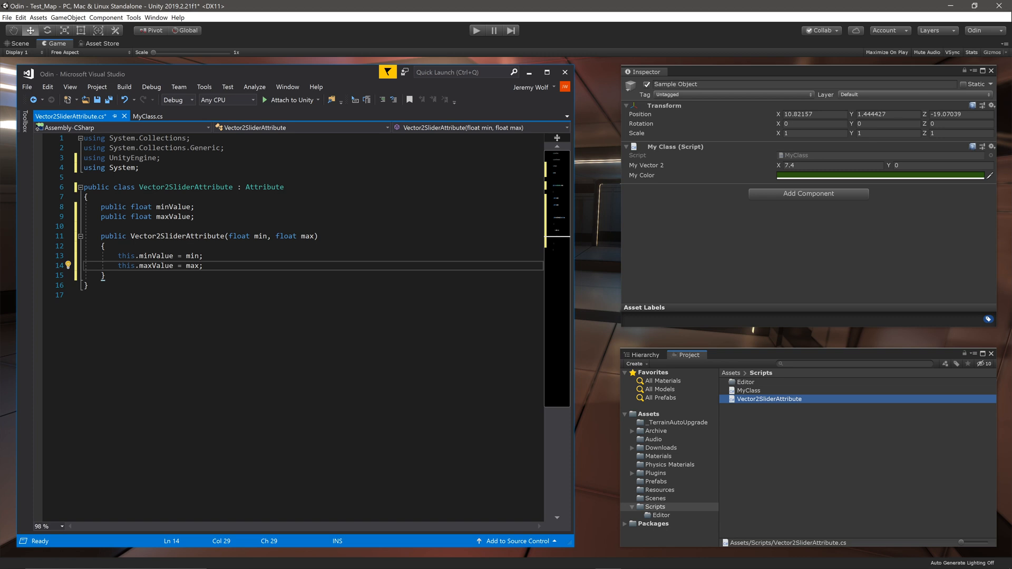
Save, then create Vector2SliderAttributeDrawer in Scripts/Editor and open it
key(ctrl+s)
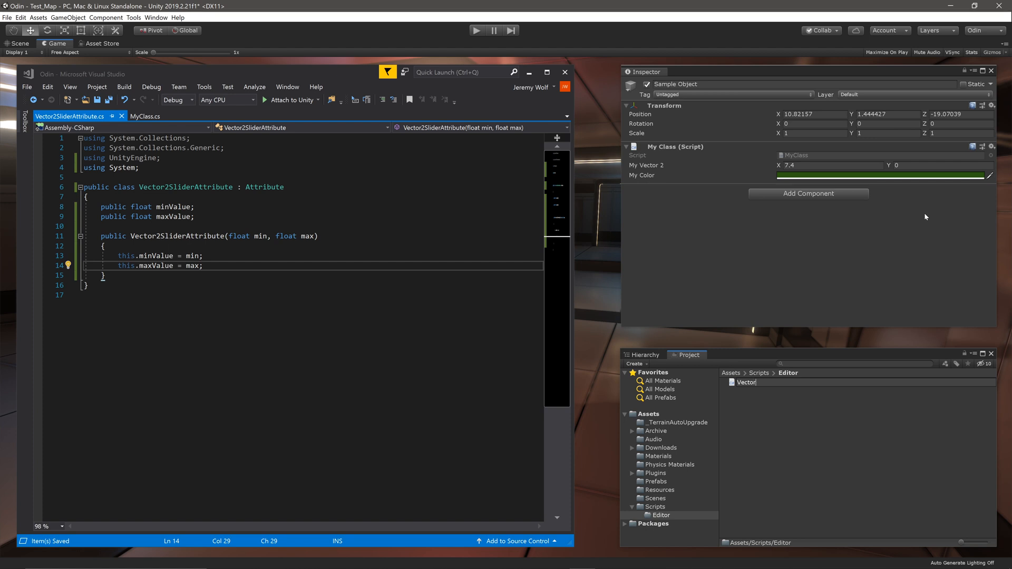
text(Vector2SliderAttributeDrawer)
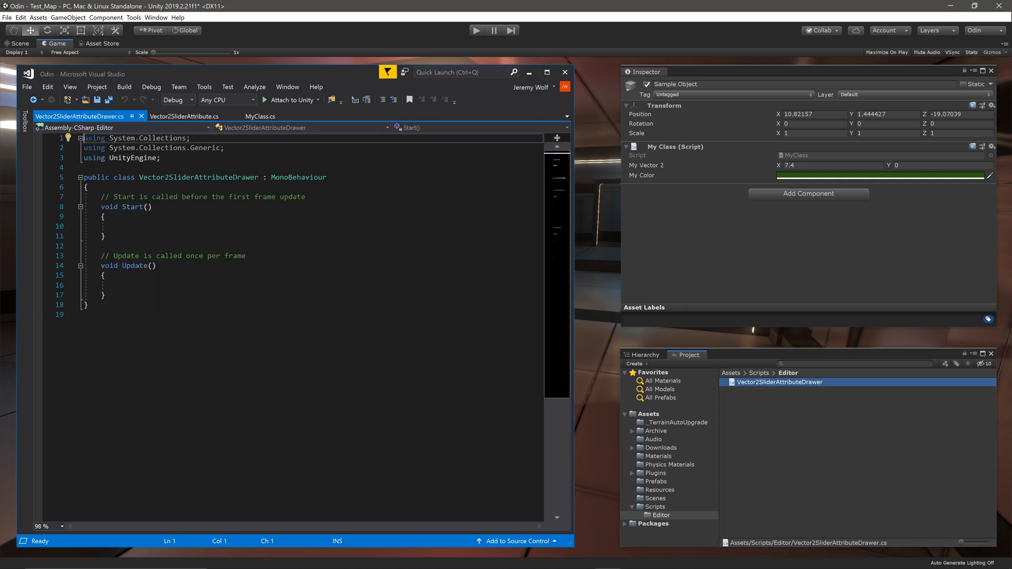
Import Sirenix and UnityEditor namespaces and derive from OdinAttributeDrawer<Vector2SliderAttribute, Vector2>
text(using Sirenix.ut)
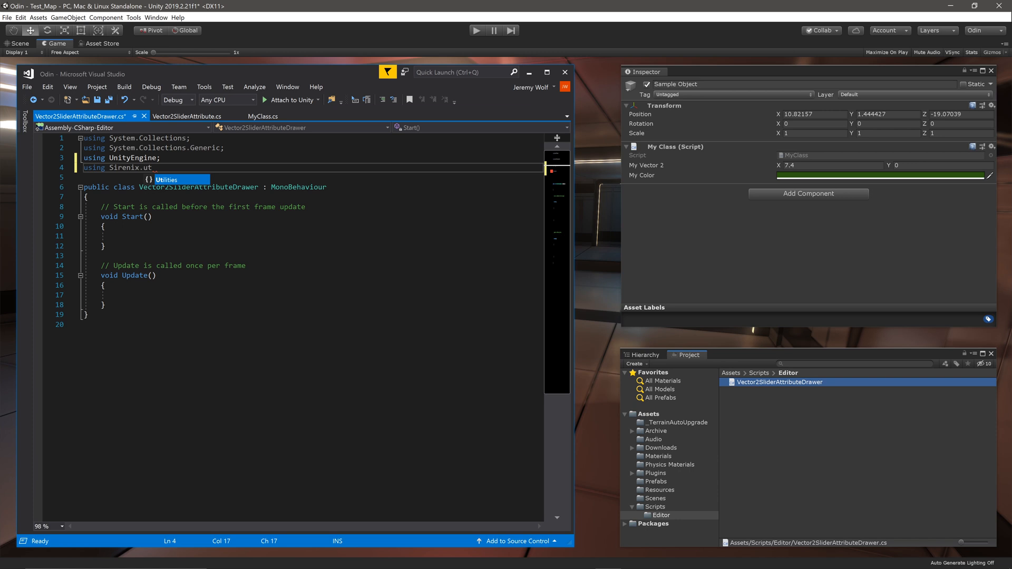
text(Utilities.e)
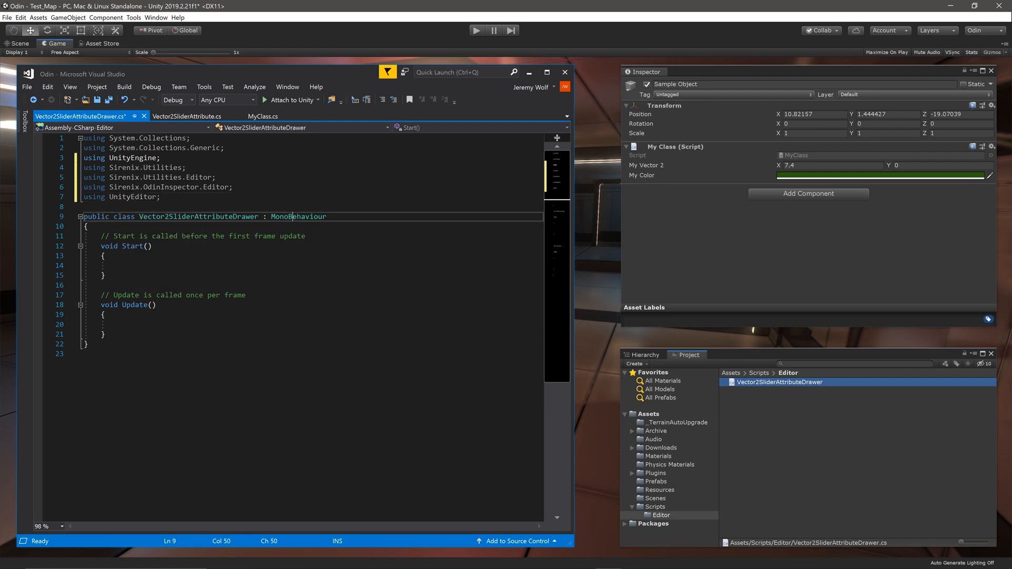
text(OdinAttributeDrawe)
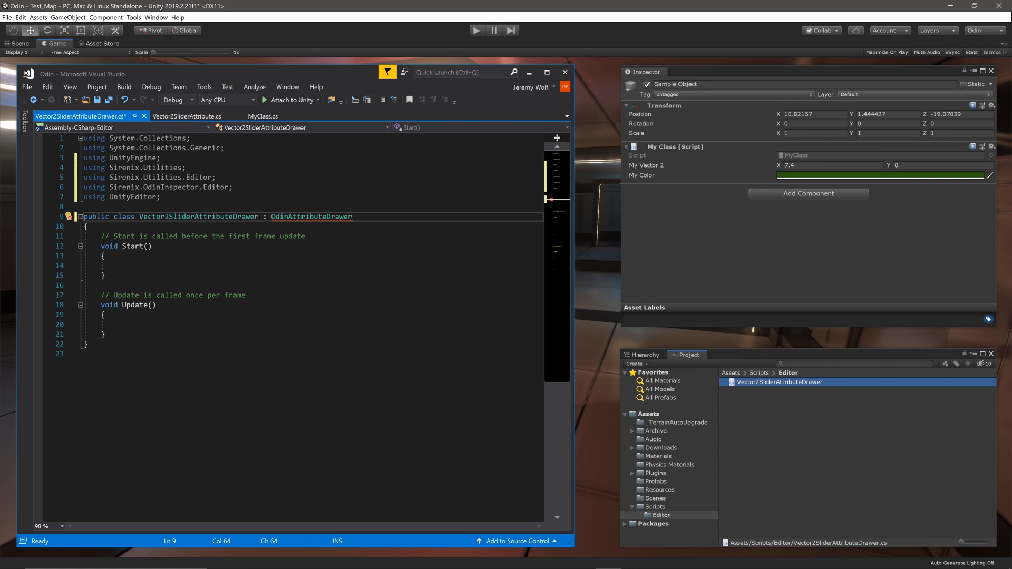
text(<>)
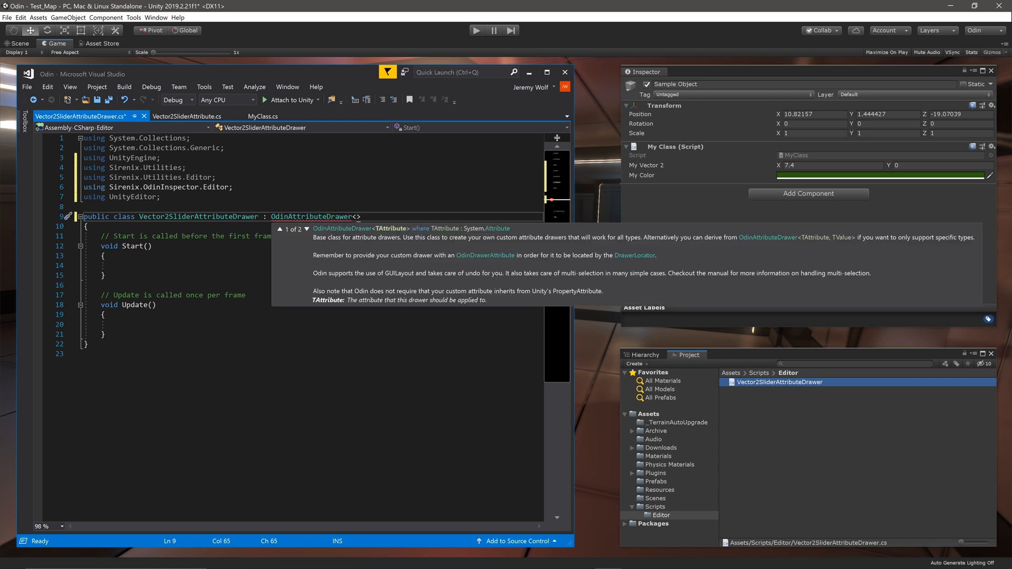
text(Vector2SliderAttribute,)
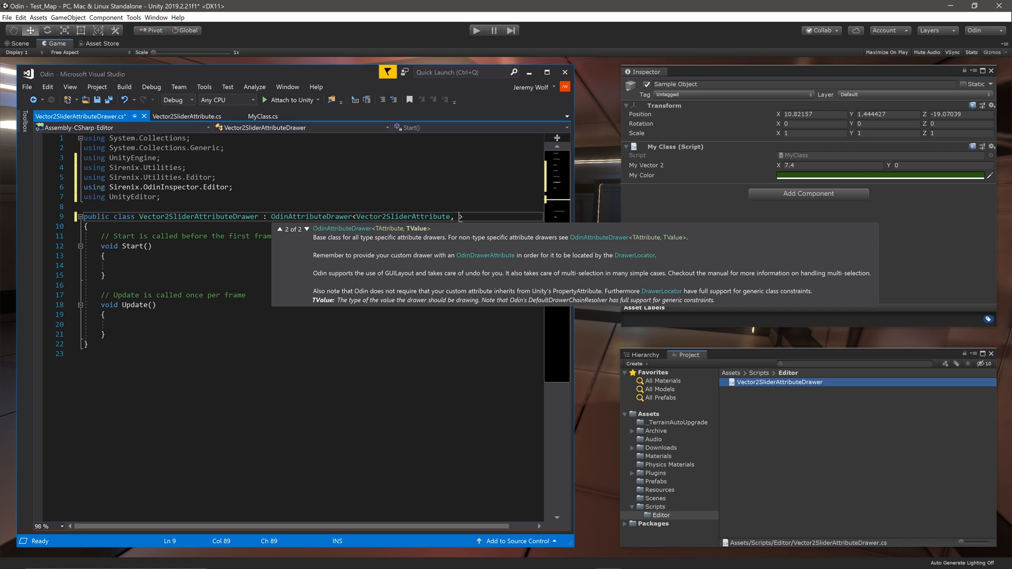
text(VEc)
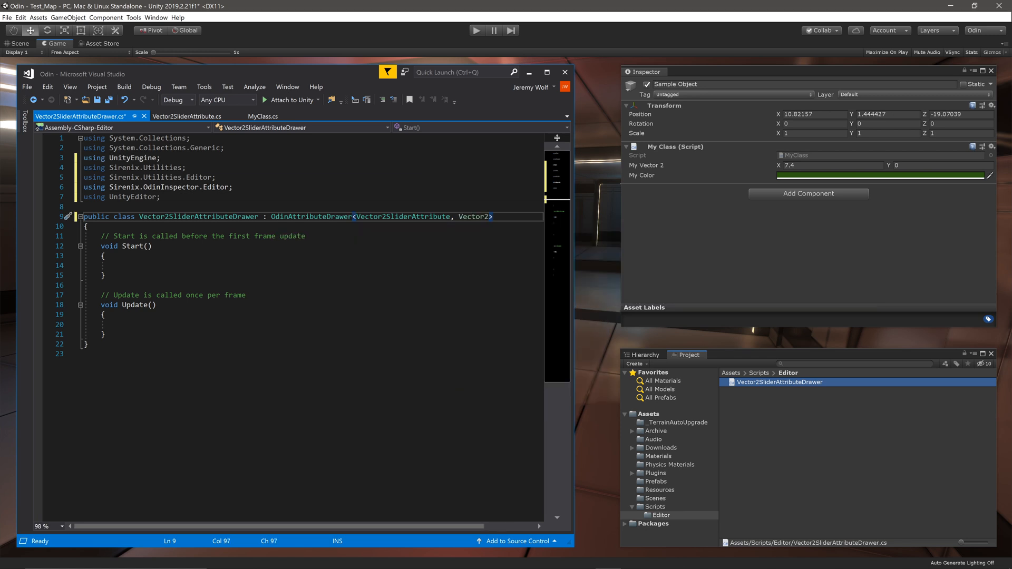
Override DrawPropertyLayout and get Rect rect from EditorGUILayout.GetControlRect()
text(override void DrawPropertyLayout(GUIContent label)
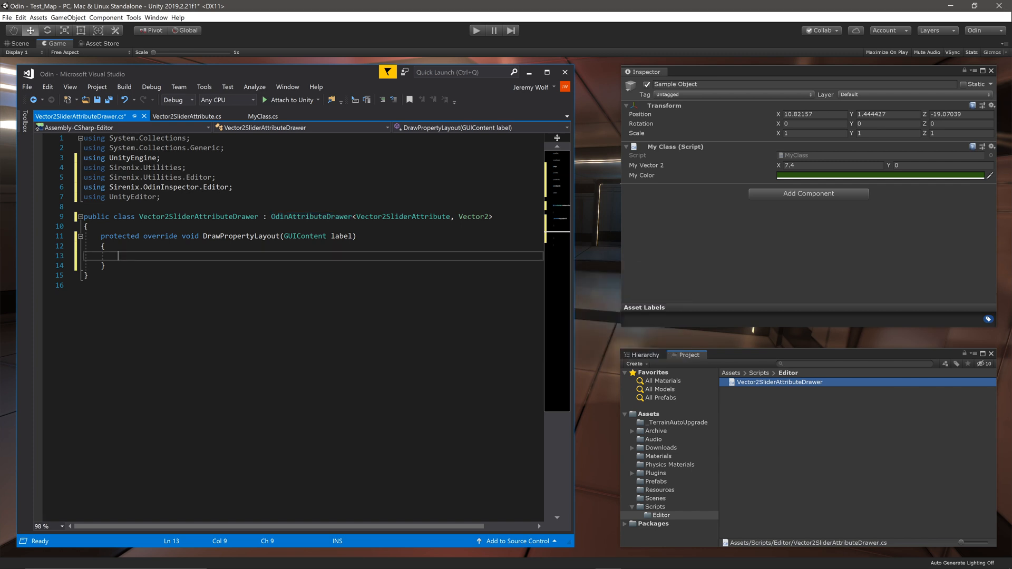
text(REc)
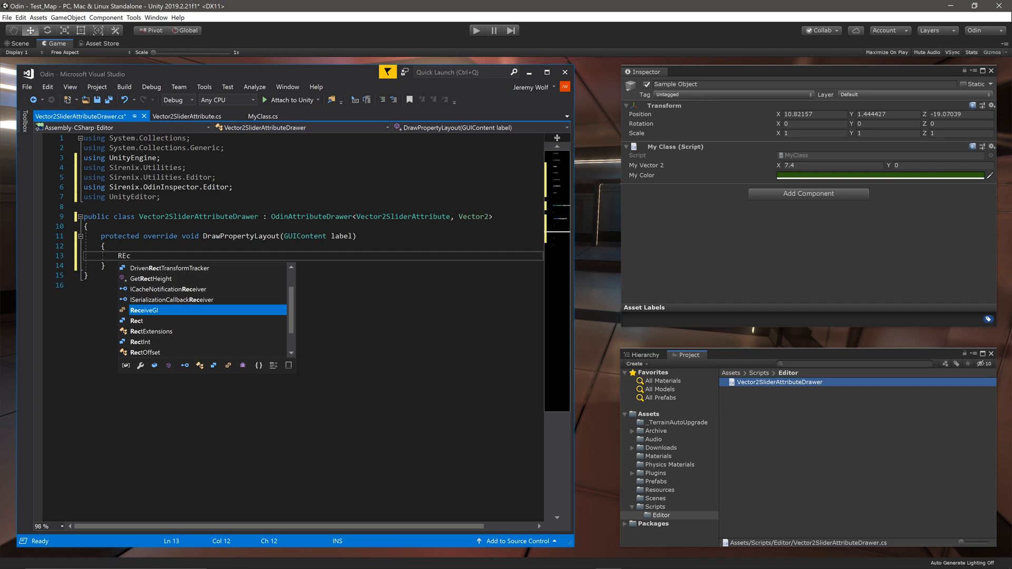
text(rect rect)
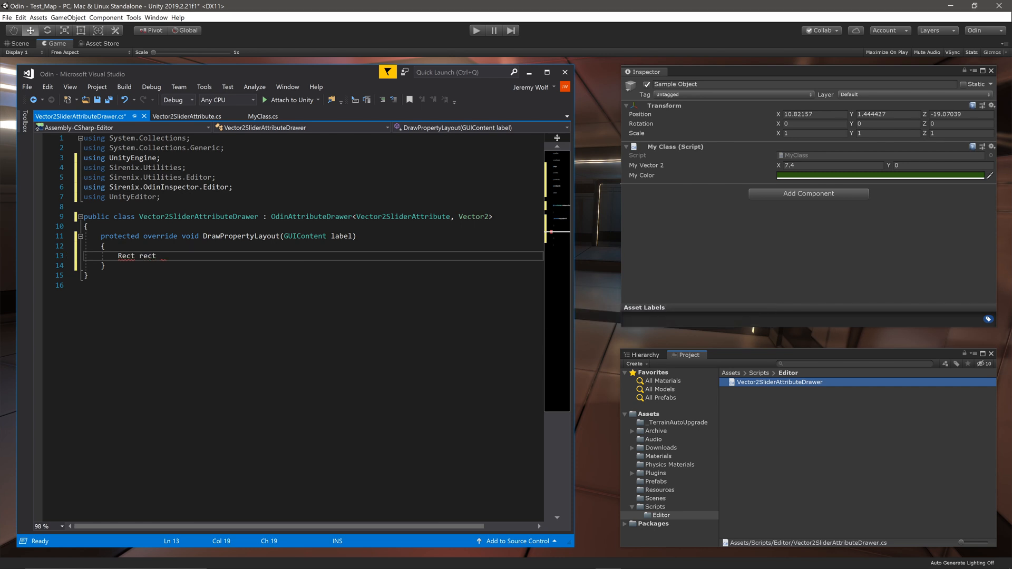
text(= EditorGu)
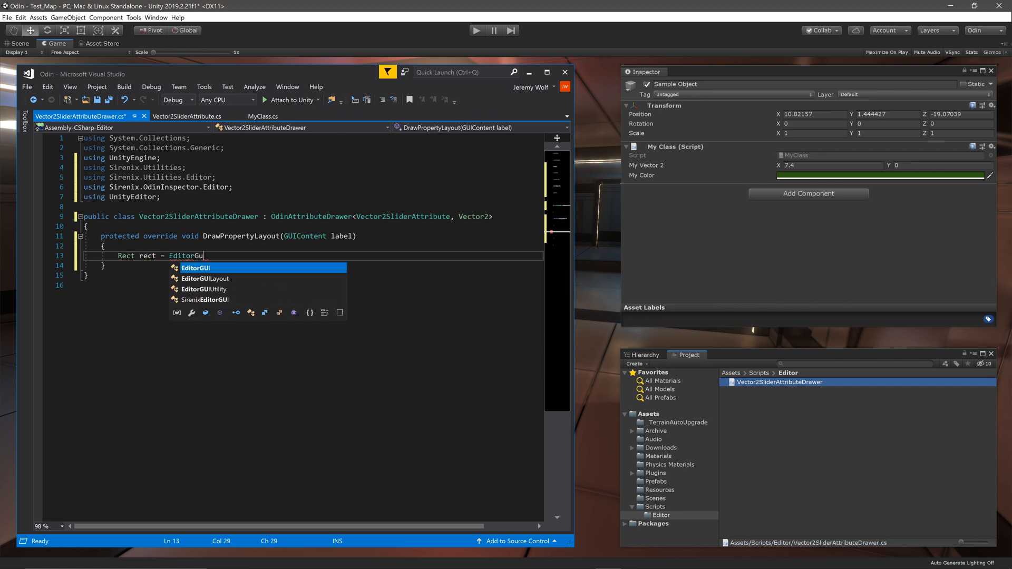
text(Layout.GetControlRect();)
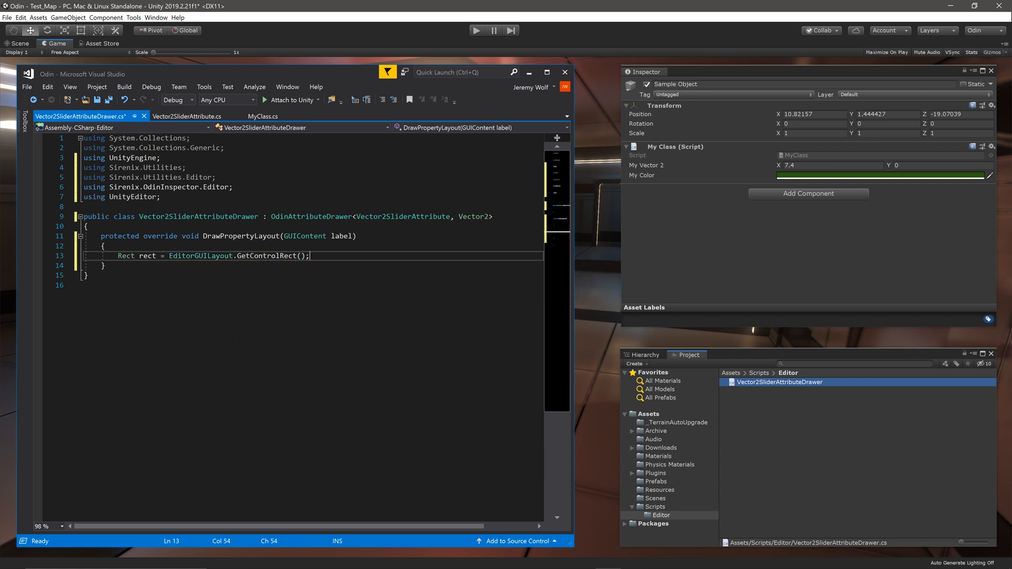
text(rect = EditorGUi)
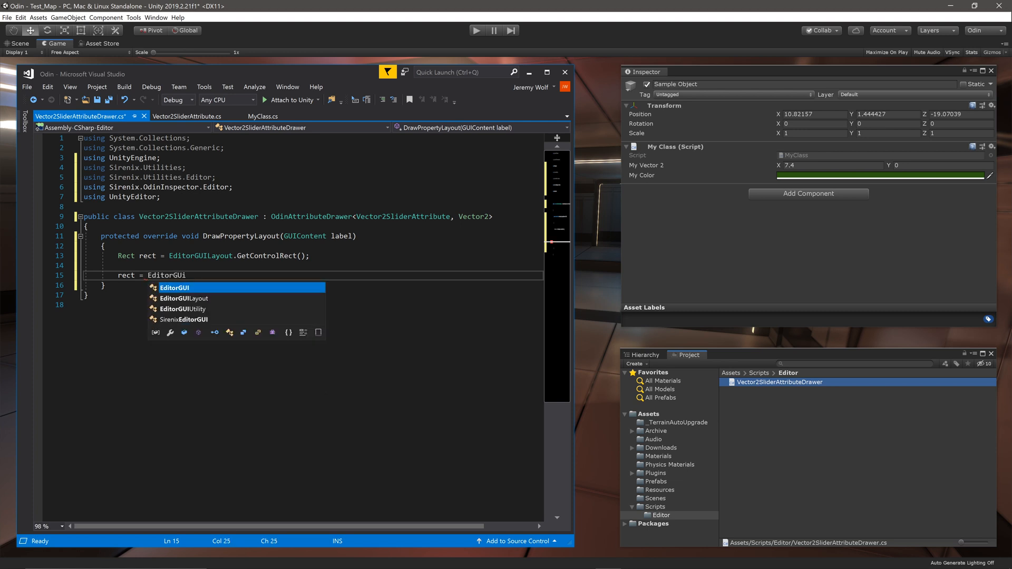
Apply EditorGUI.PrefixLabel(rect, label) only when label is not null
text(.PrefixLabel(rect ,)
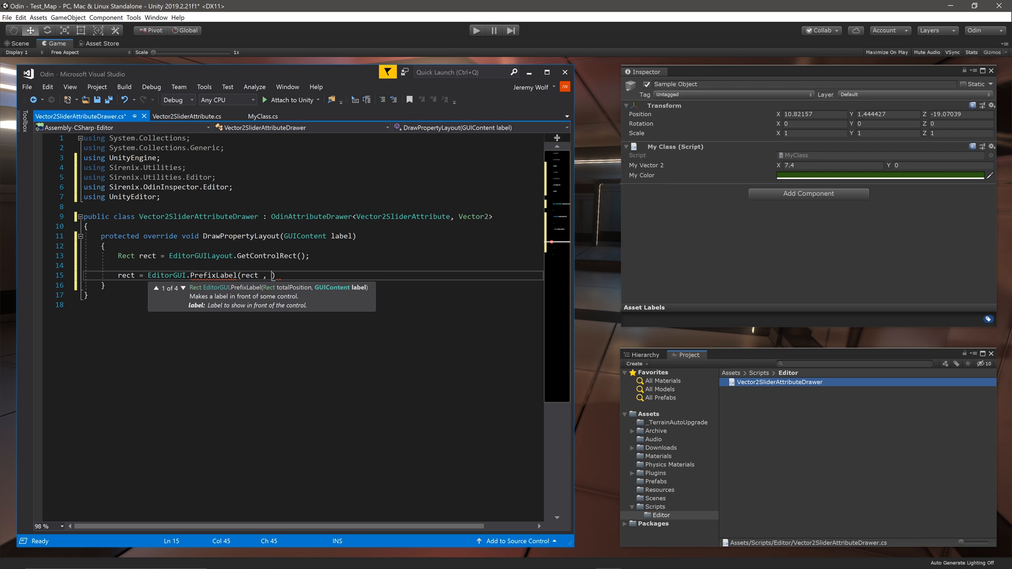
text(label))
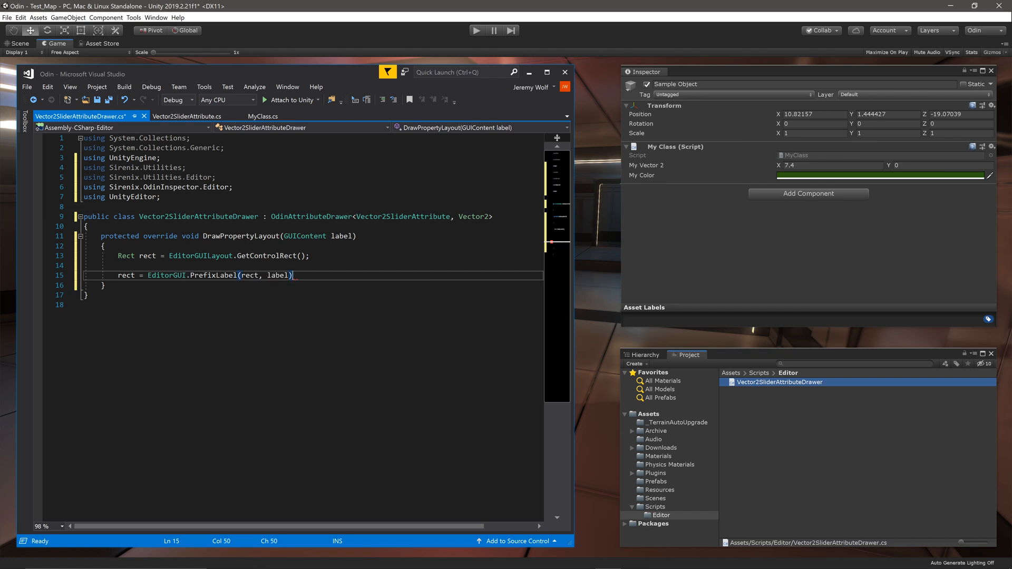
text(;)
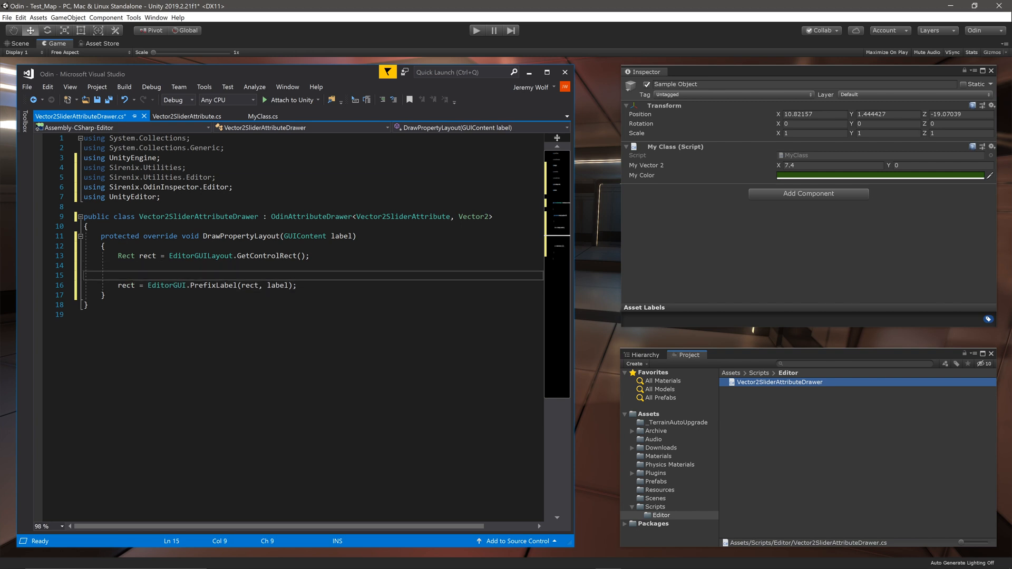
text(if(label != ))
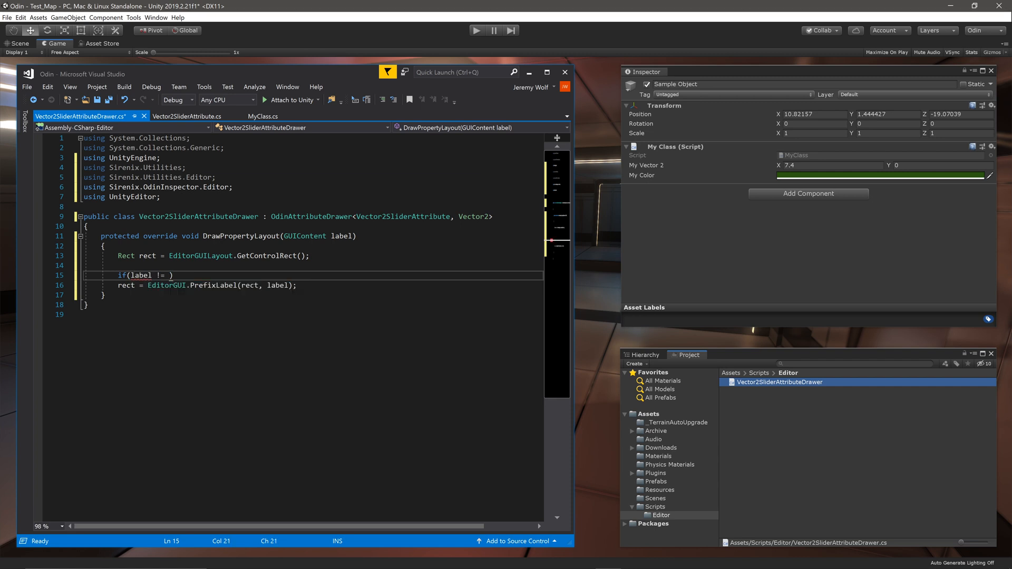
text(null)
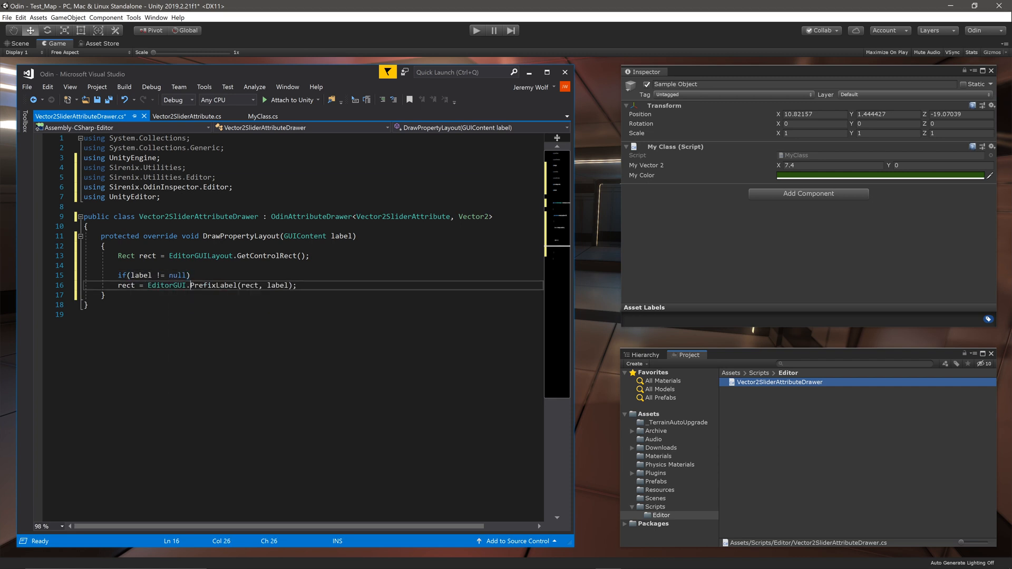
Read the Vector2 SmartValue and wrap drawing in GUIHelper.PushLabelWidth(20)/PopLabelWidth()
text(Vec)
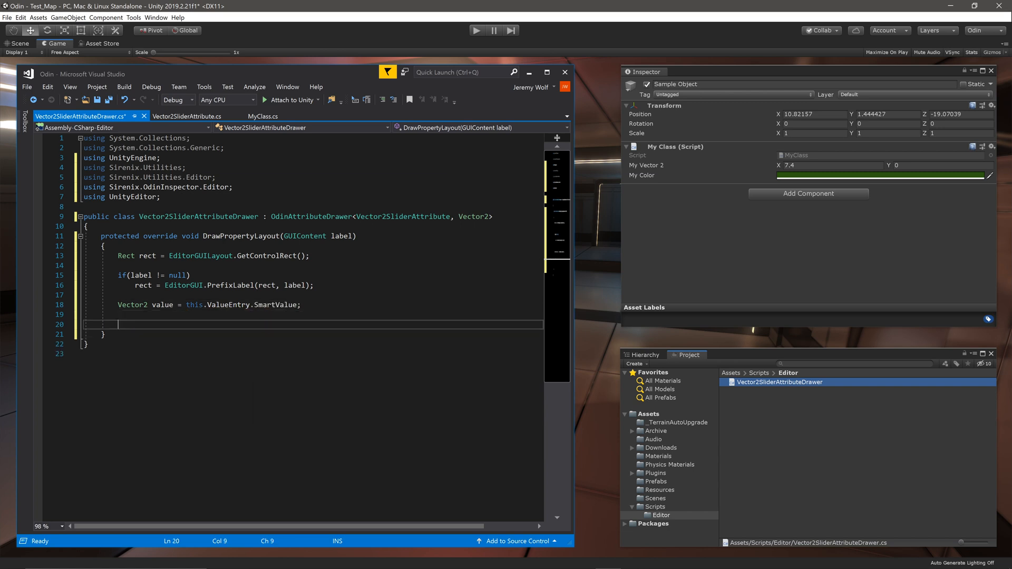
text(Guihe)
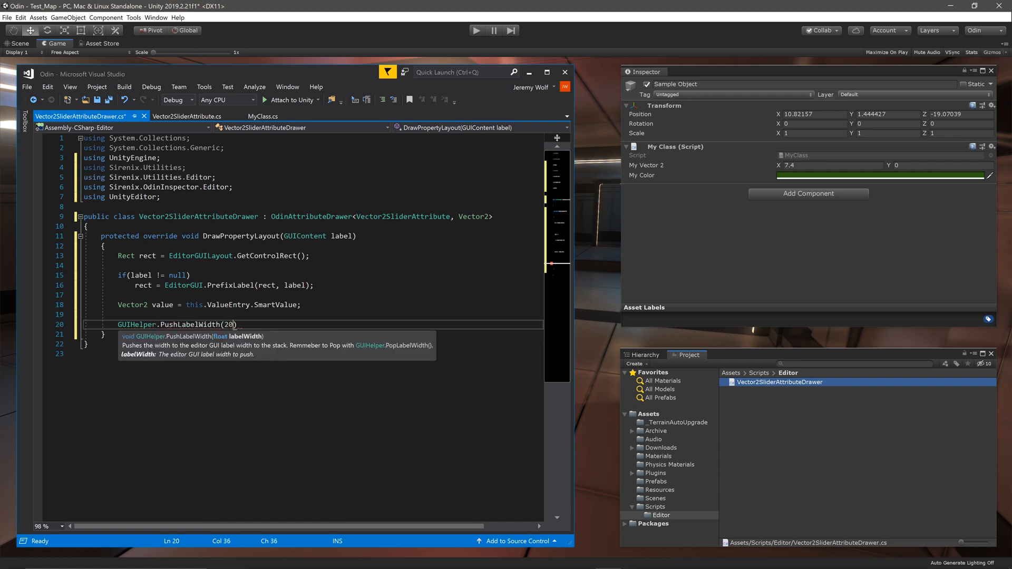
text(;)
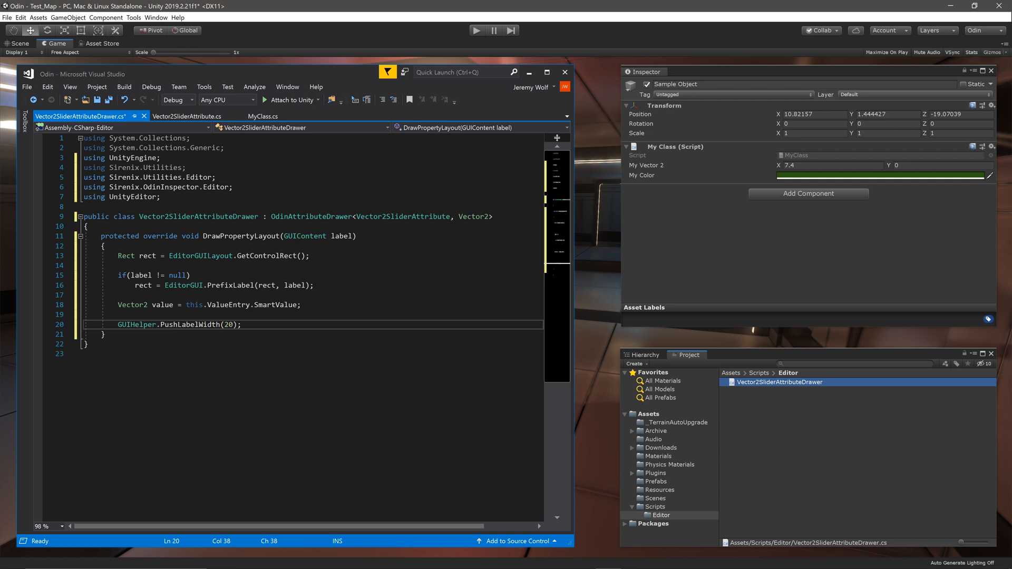
text(GUIHelper.P)
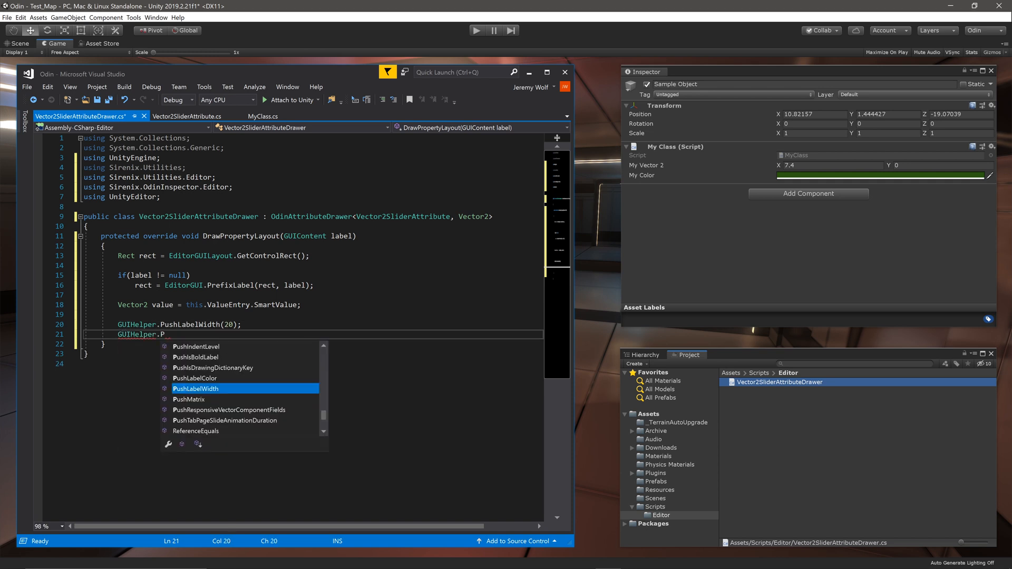
text(opla)
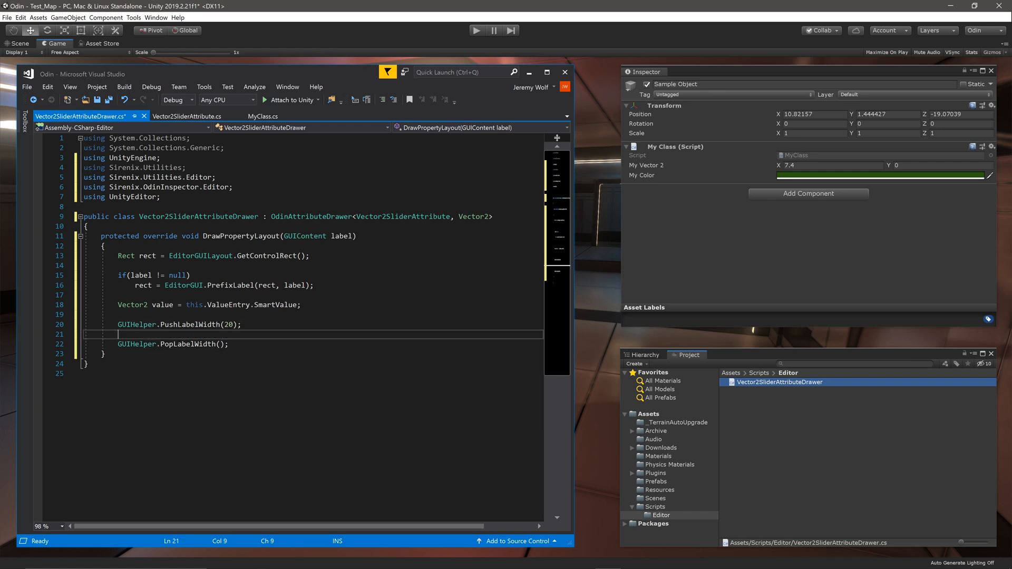
Draw value.x with EditorGUI.Slider in rect.AlignLeft(rect.width * 0.5f)
text(value.x =)
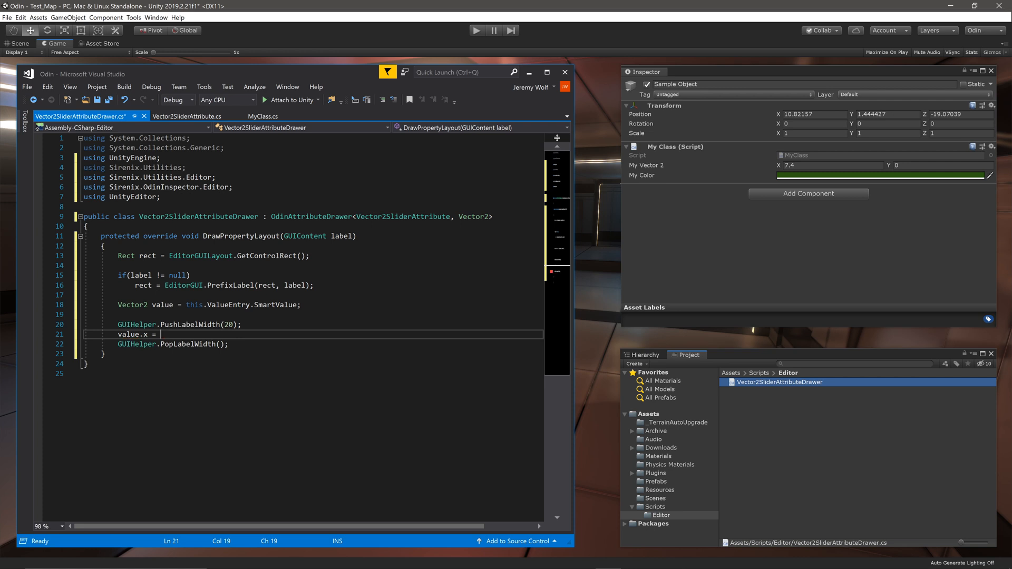
text(Editor)
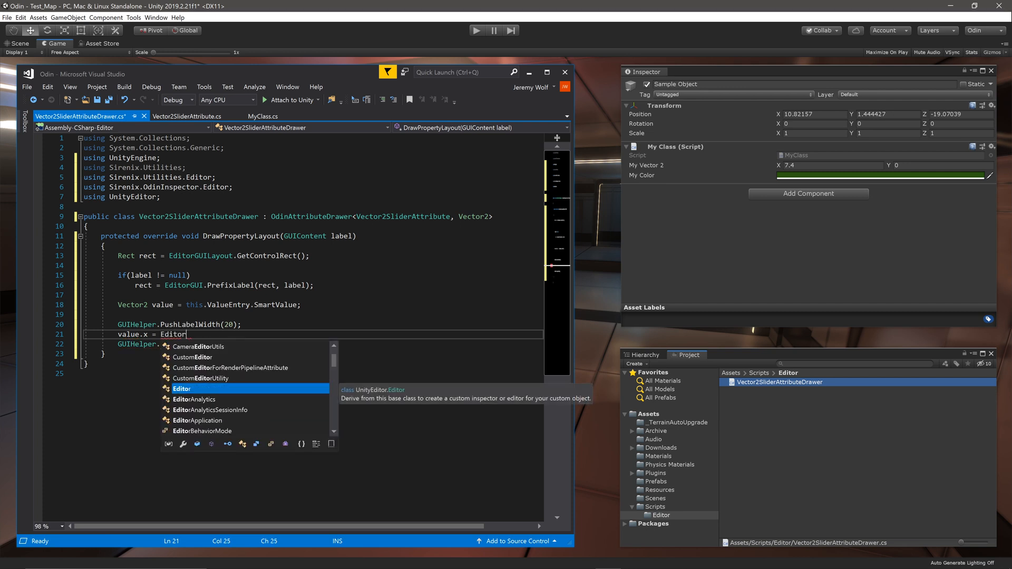
text(GUI.Slider)
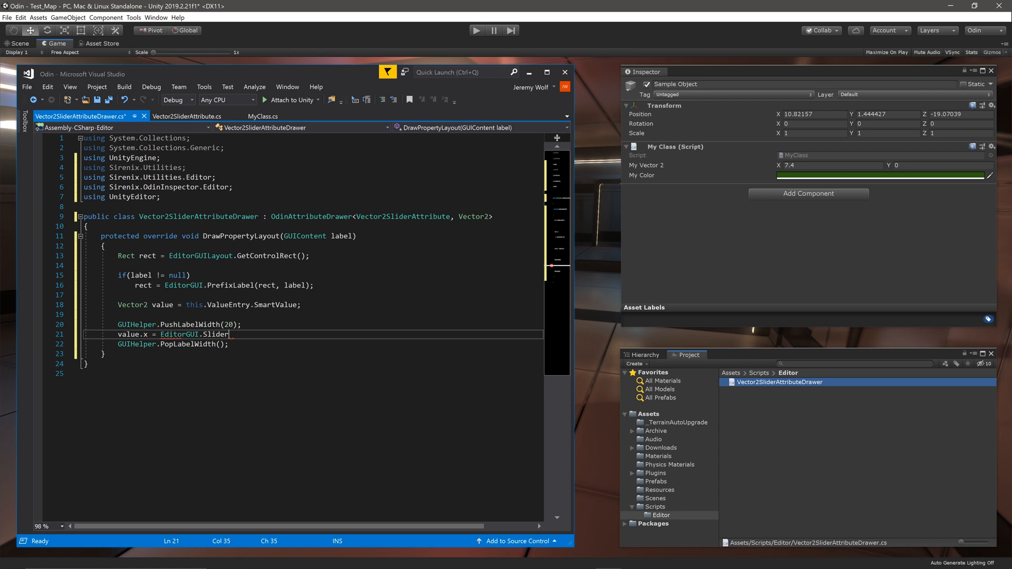
double_click(215, 335)
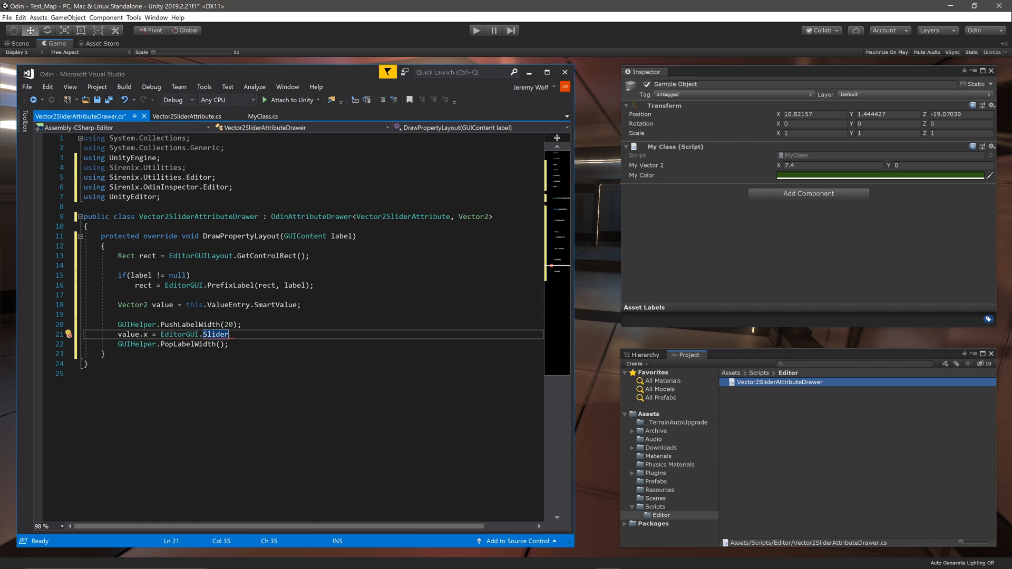
text((r)
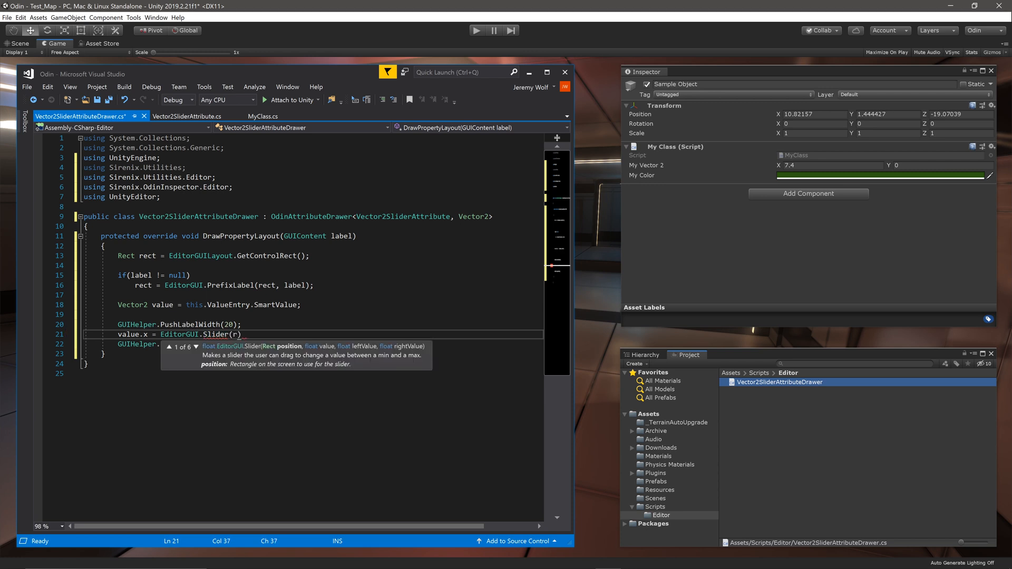
text(ect)
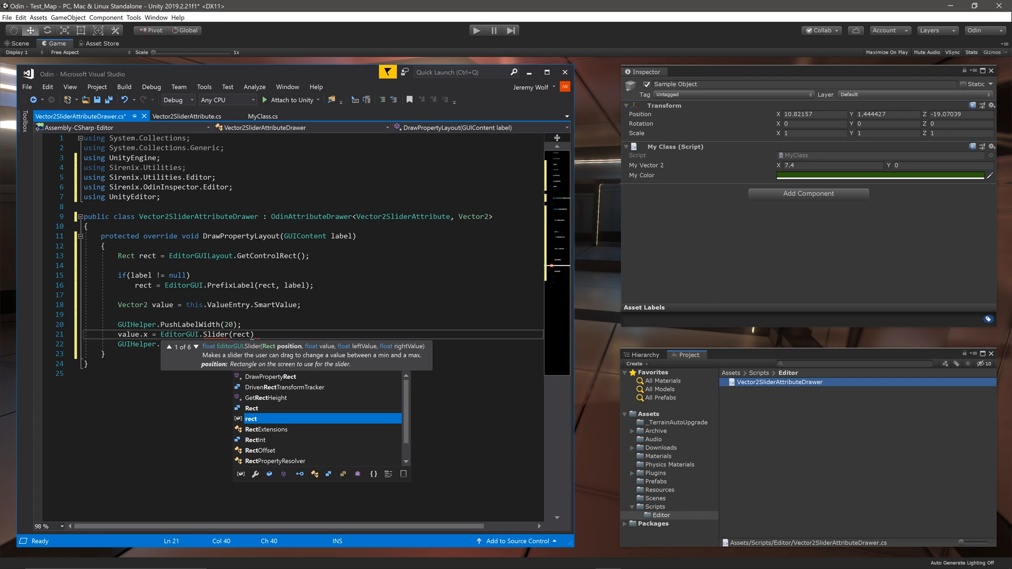
text(.a)
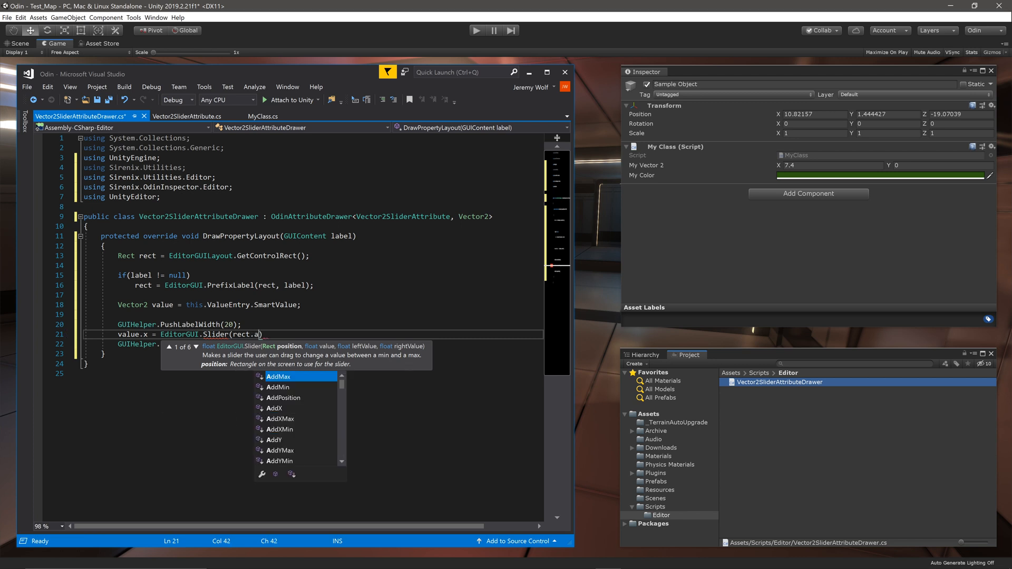
text(li)
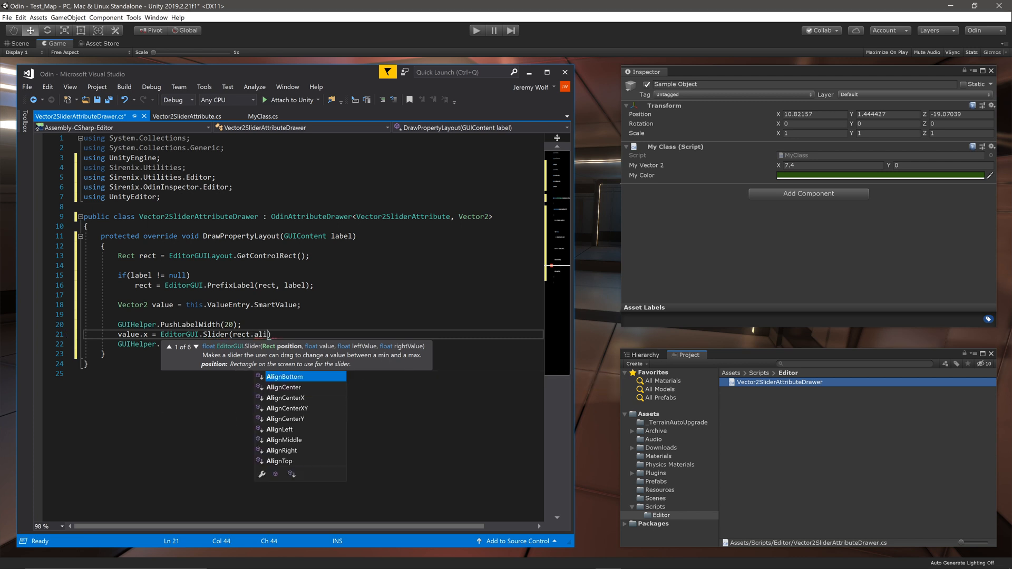
text(AlignLeft)
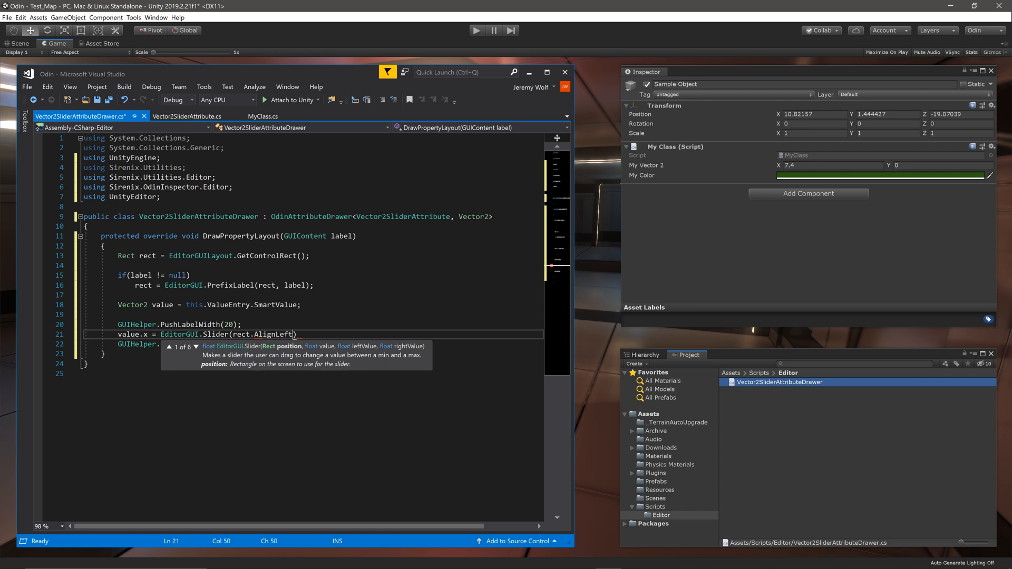
text((rect.width * 0.)
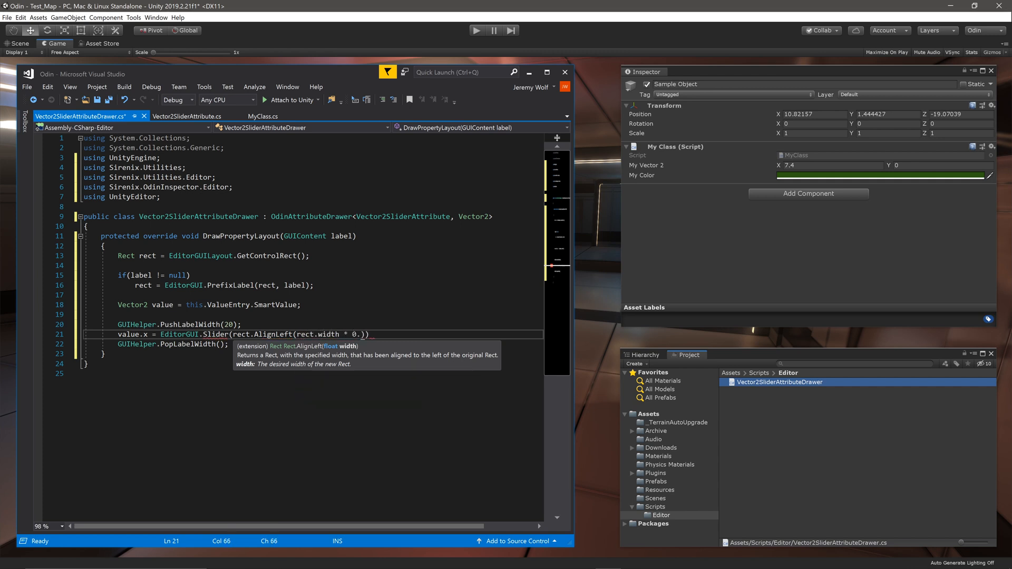
text(5f)
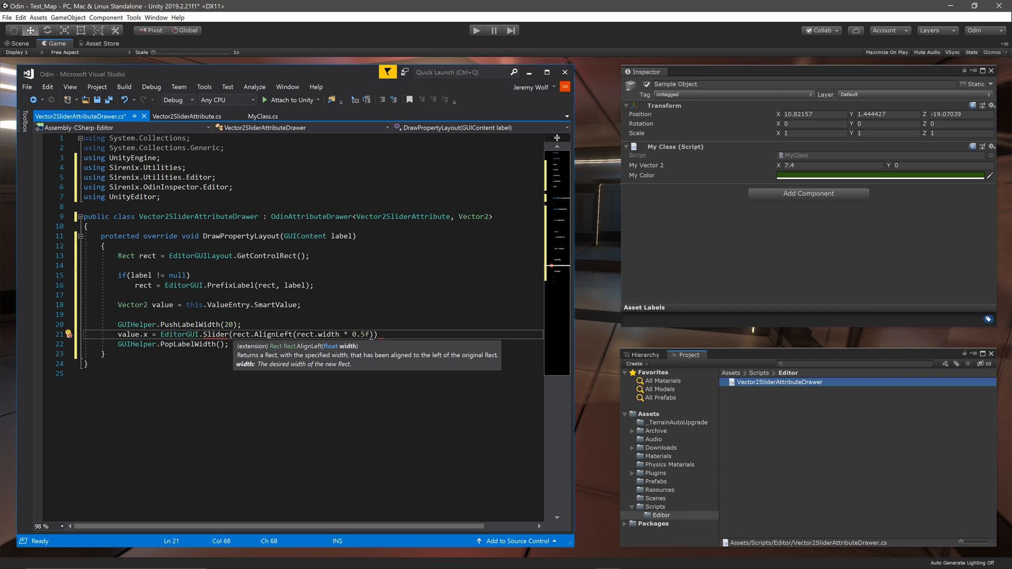
Label the slider "X" and bound it by Attribute.minValue and maxValue
text(, "X",)
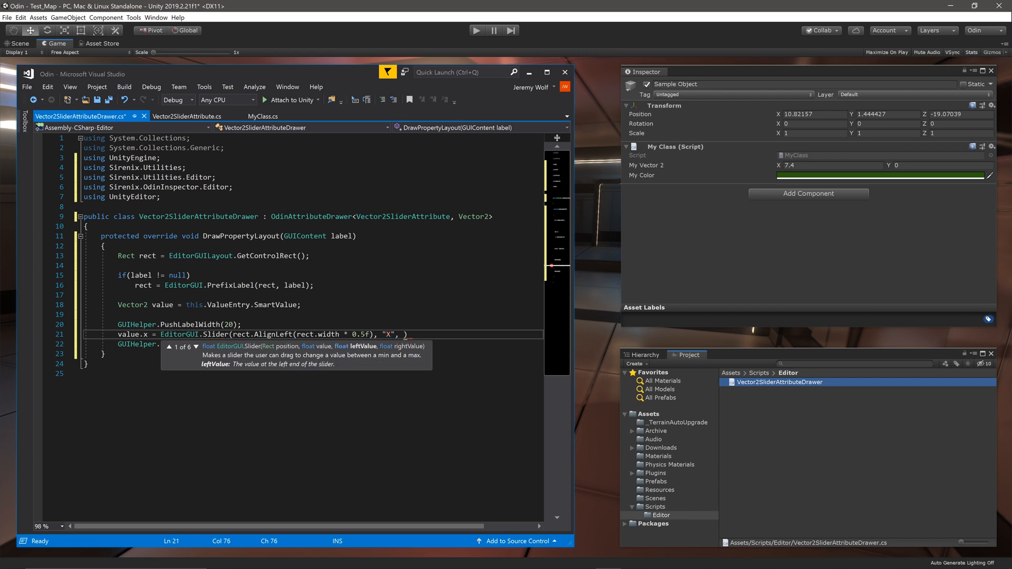
text(value.x,)
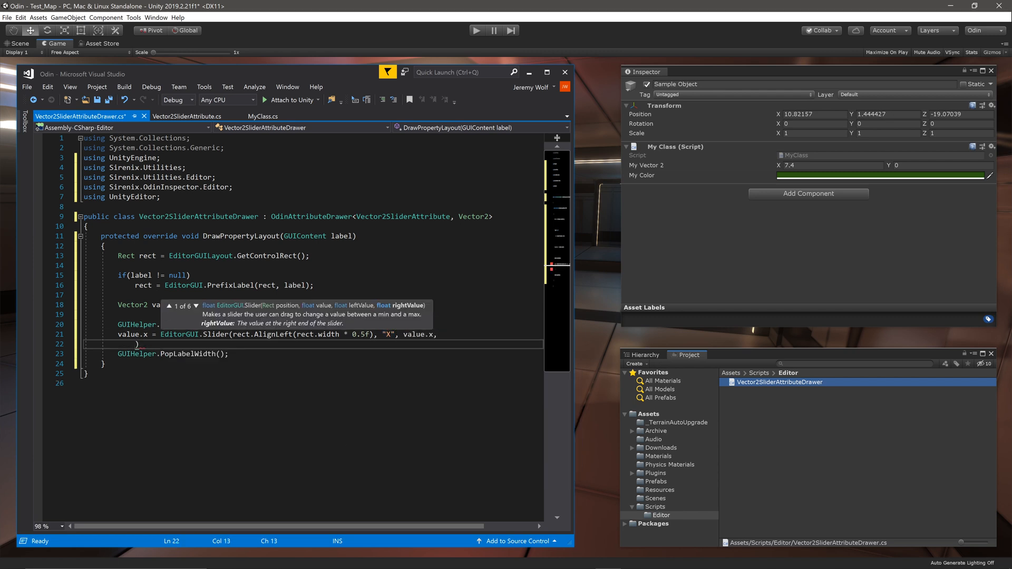
text(this.Attribute.minValue, this)
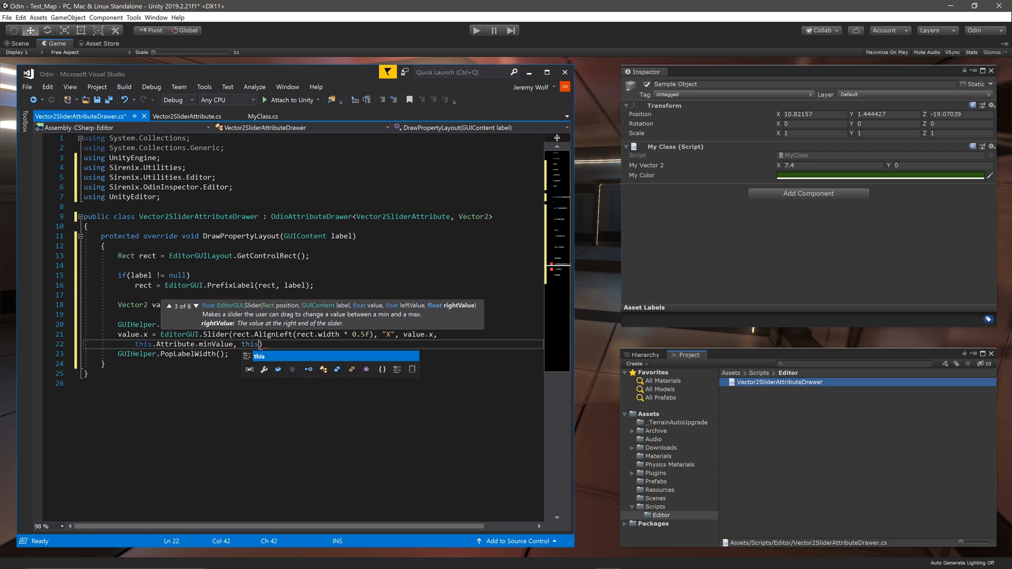
text(.Attribute.maxValue))
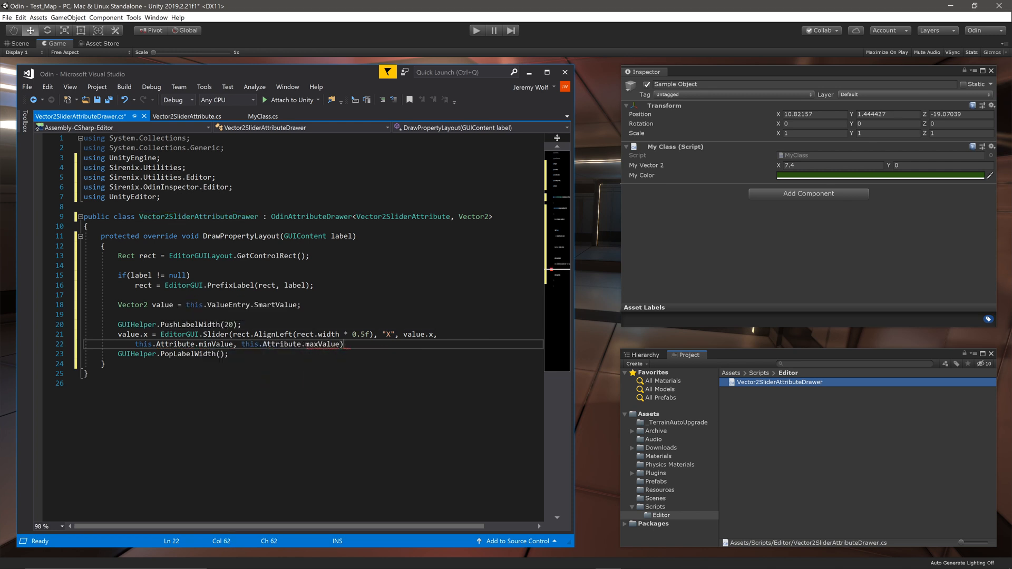
text(;)
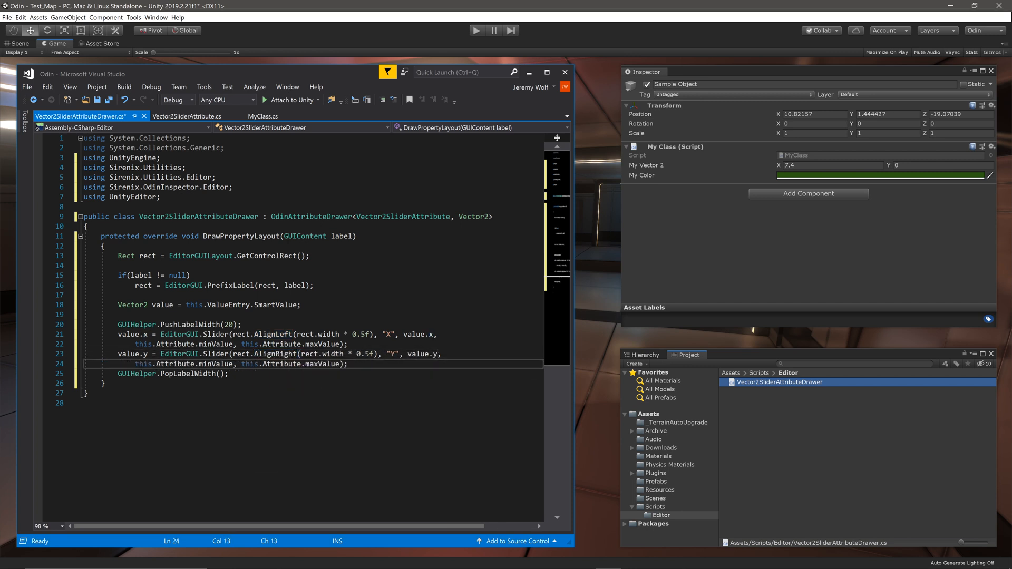
Write value back to ValueEntry.SmartValue, save, and begin a [Vec attribute in MyClass
text(this.ValueEntry)
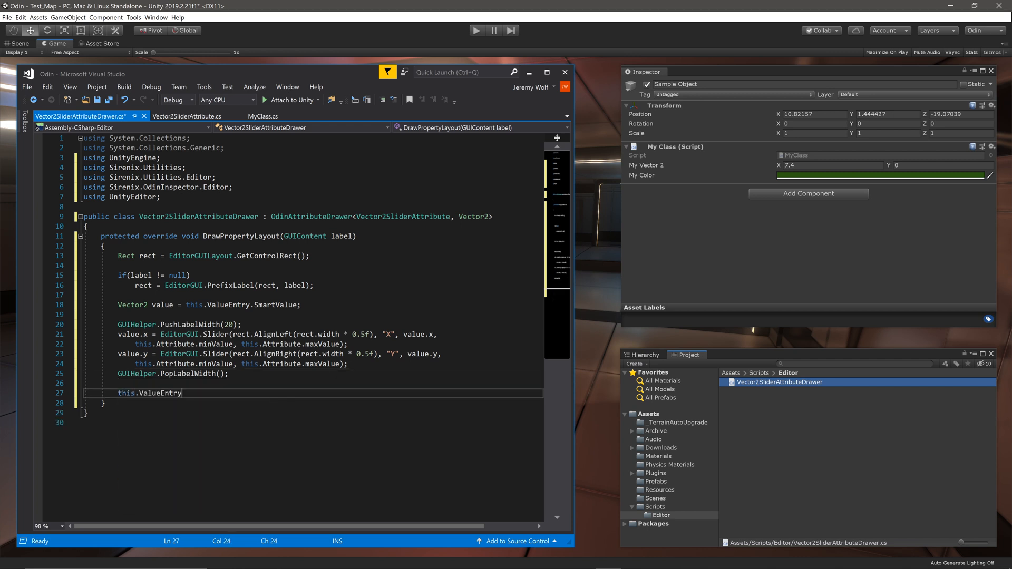
text(.SmartValue = vlue;)
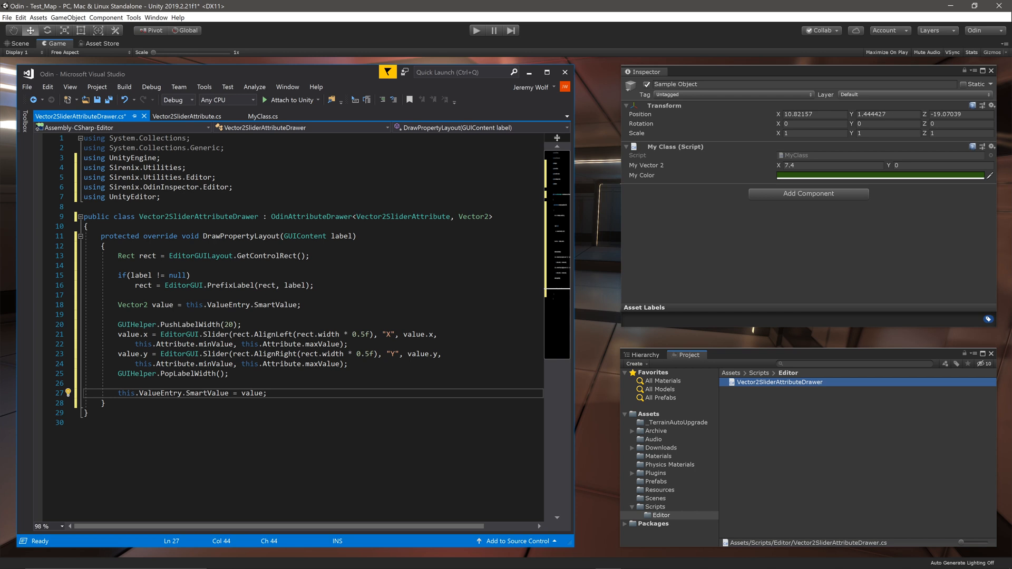
text([Vec)
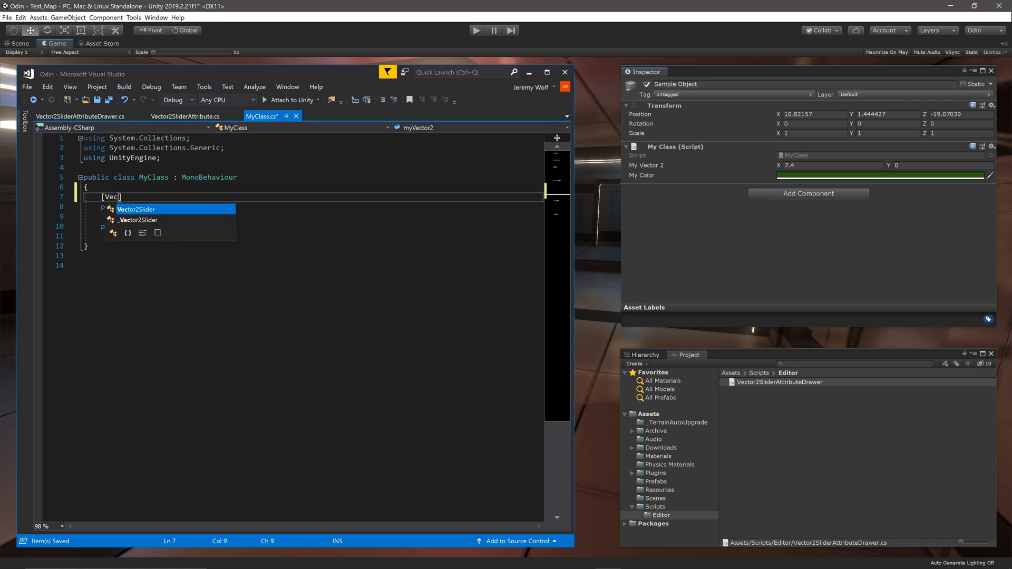
Complete [Vector2Slider(0,20)] above myVector2 and drag its X and Y sliders in the Inspector
text(tor2Slider(0,20))
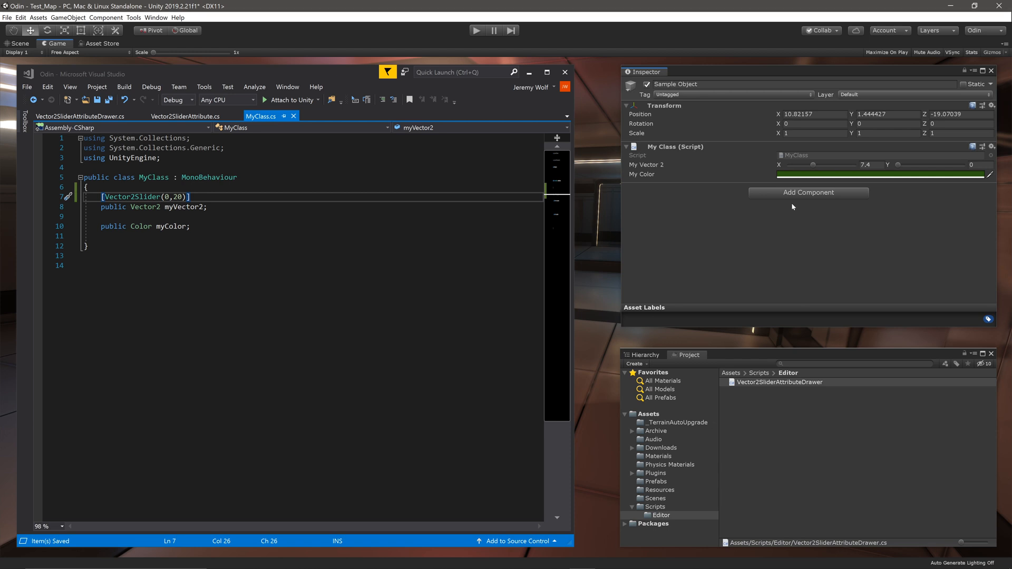
drag(838, 164, 825, 165)
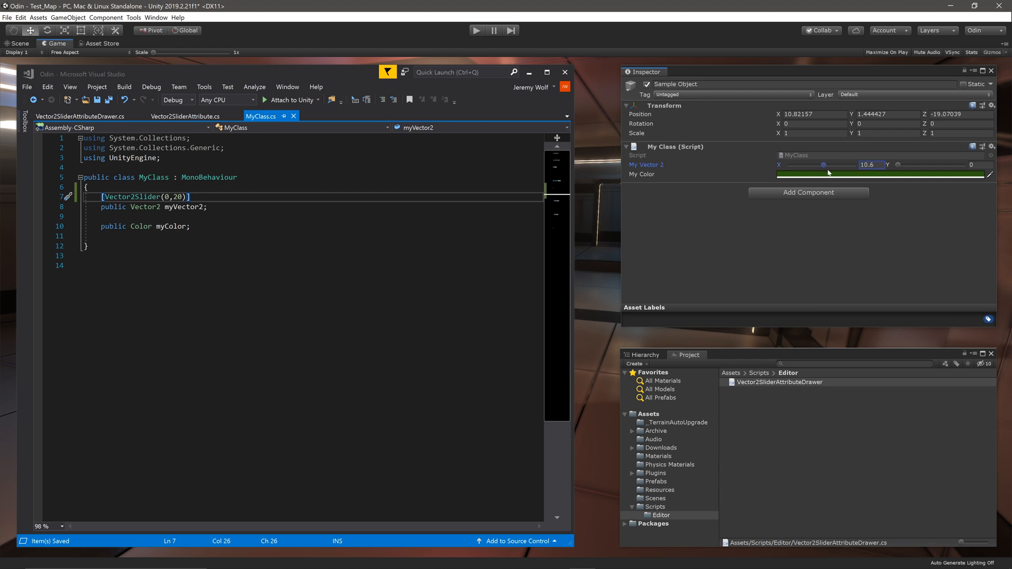
drag(898, 166, 946, 165)
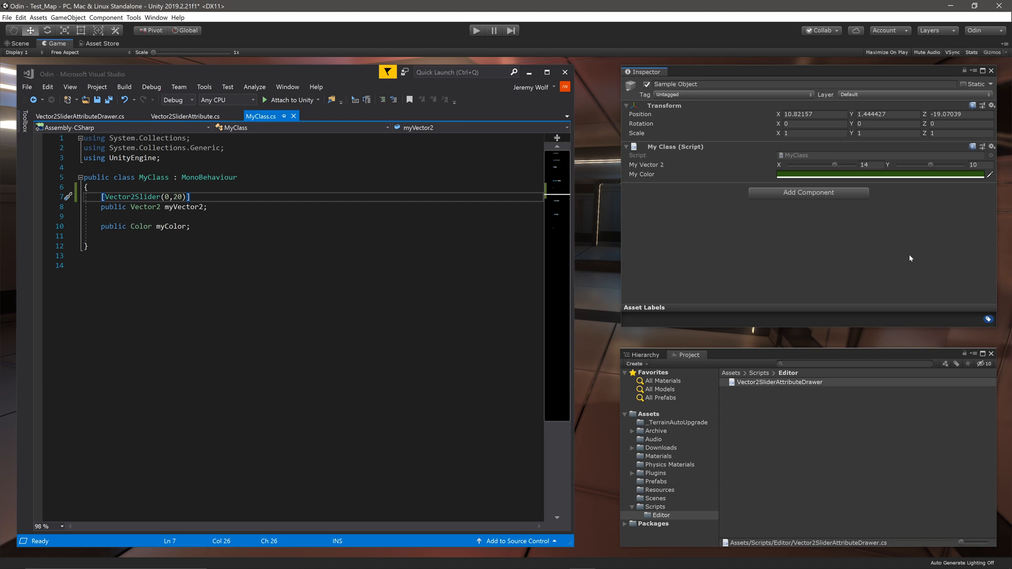
mouse_move(743, 404)
text(MyColorA)
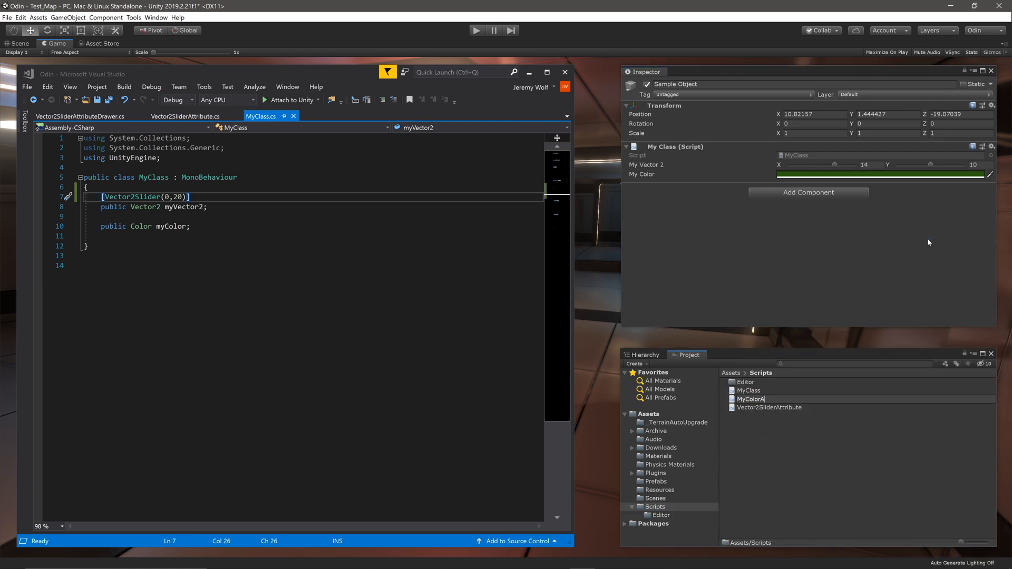
Make MyColorAttribute an empty class deriving from Attribute with using System, and save
click(752, 398)
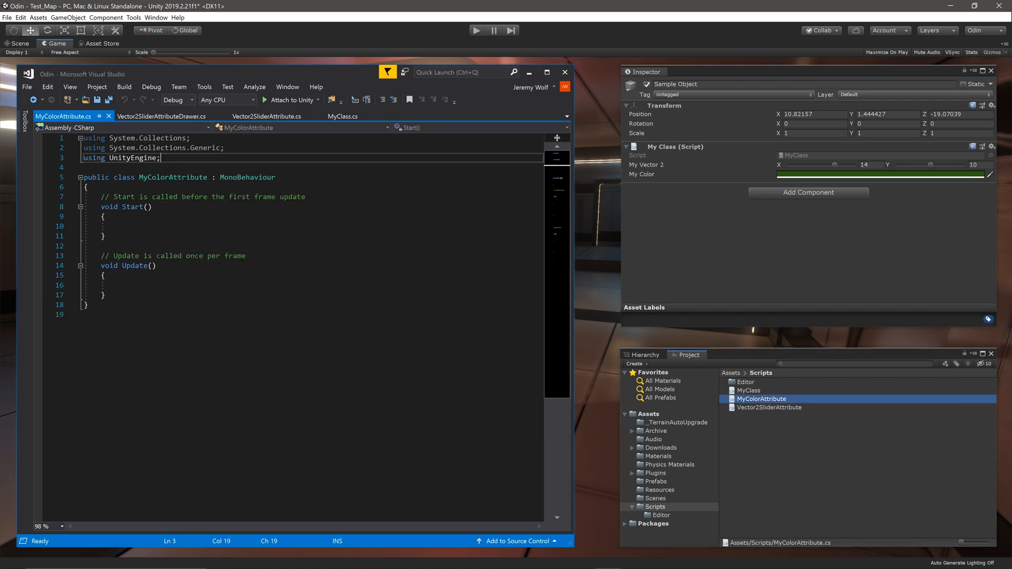
text(using System;)
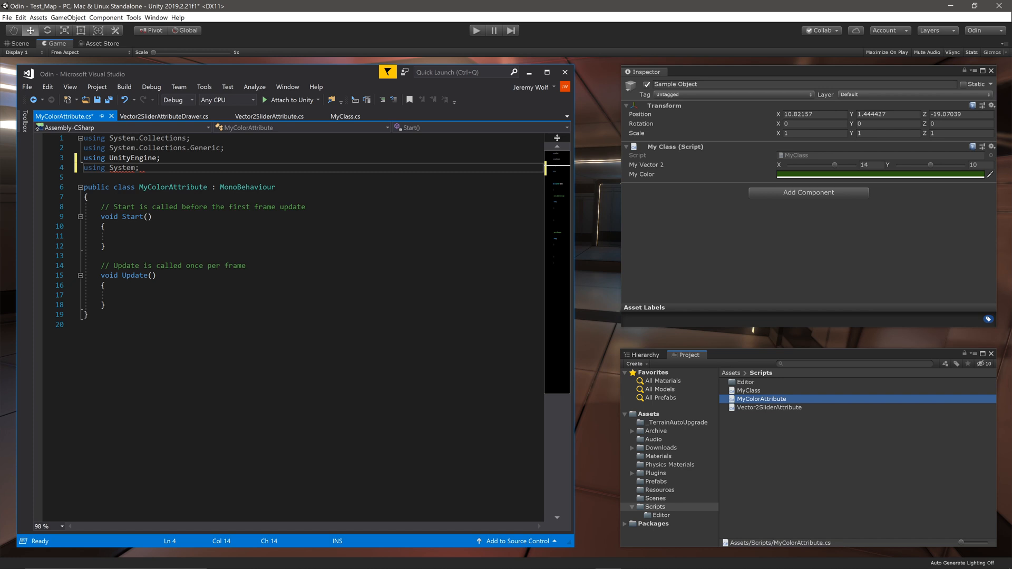
text(Attribut)
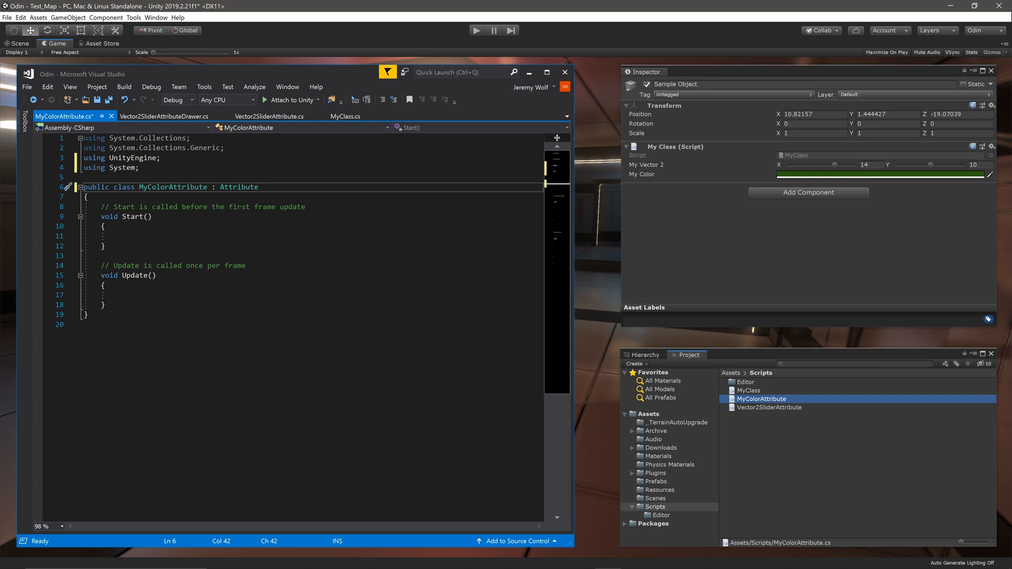
drag(103, 207, 104, 304)
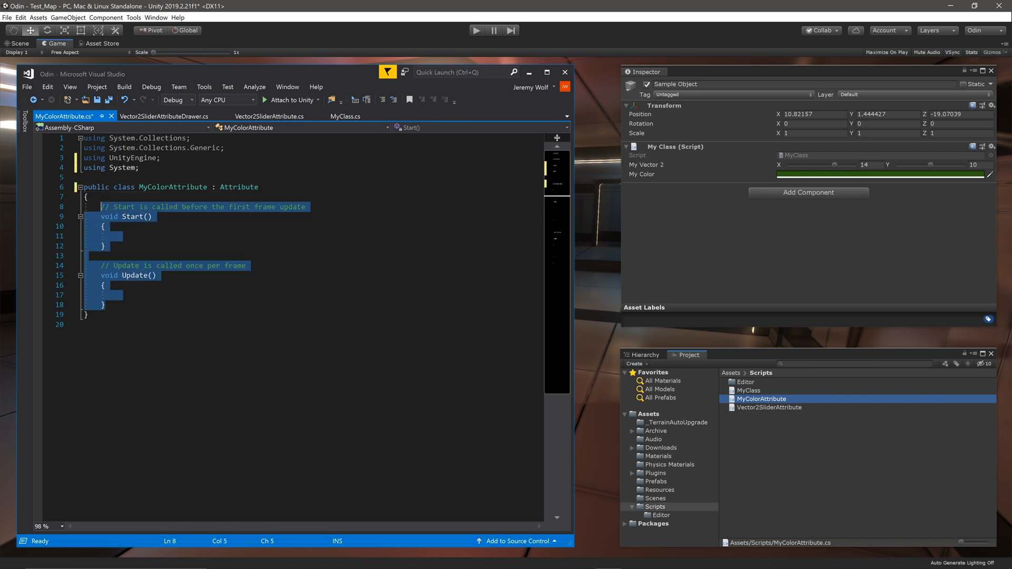
key(Delete)
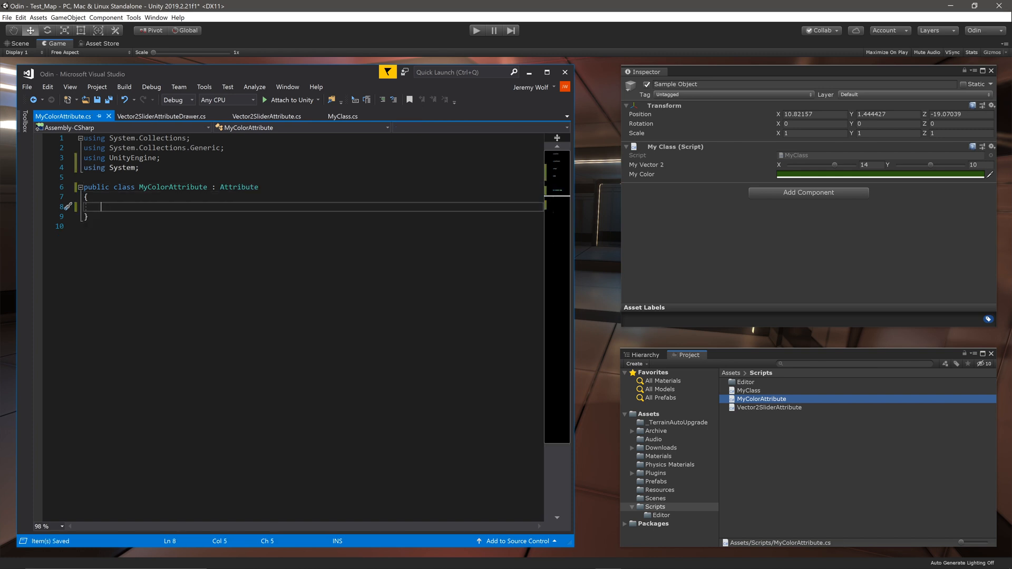
key(enter)
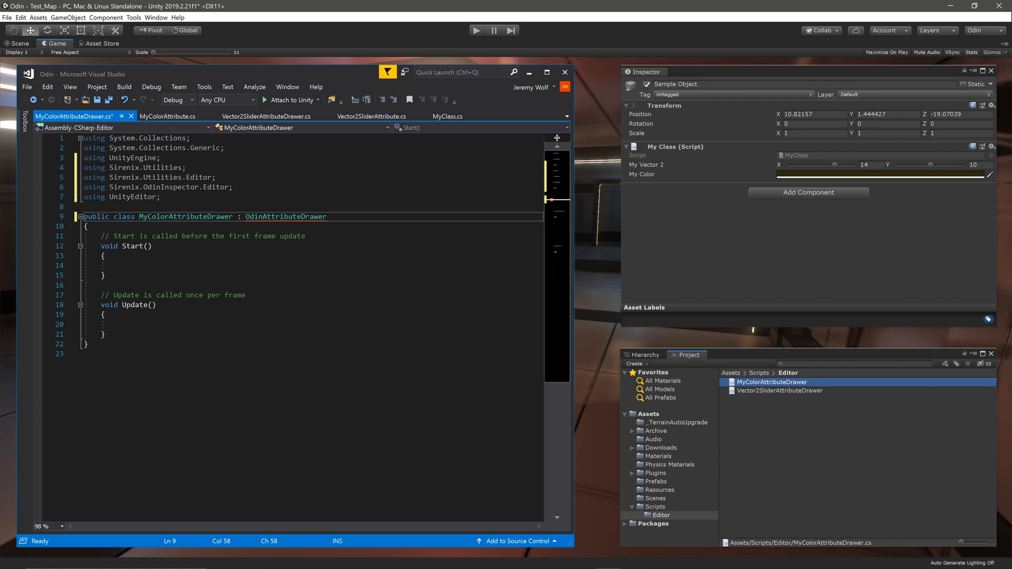
Derive MyColorAttributeDrawer from OdinAttributeDrawer<MyColorAttribute, Color>
text(<My>)
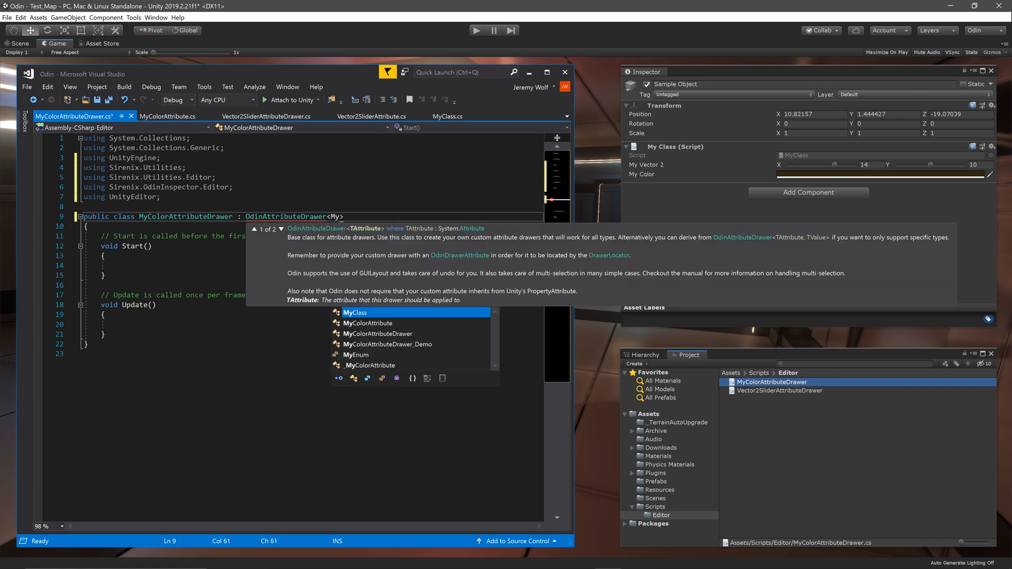
text(MyColorAttribute)
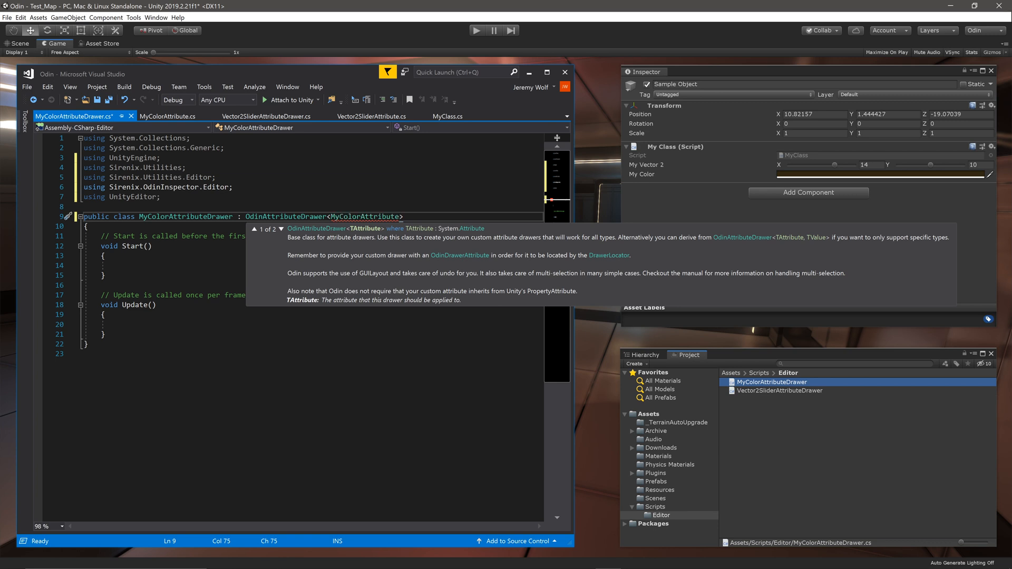
text(, Color)
click(311, 236)
text(protected override void DrawPropertyLayout(GUIContent label)
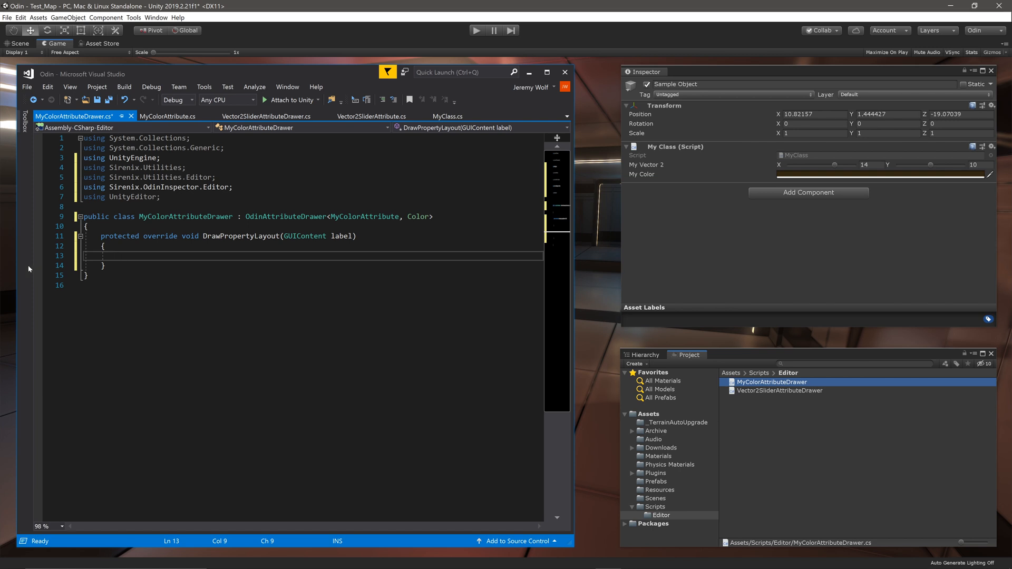
Get the control rect, read tempColor from ValueEntry.SmartValue and its hex code via ColorUtility.ToHtmlStringRGB
text(Rect rect = EditorGUILayout.GetControlRect();)
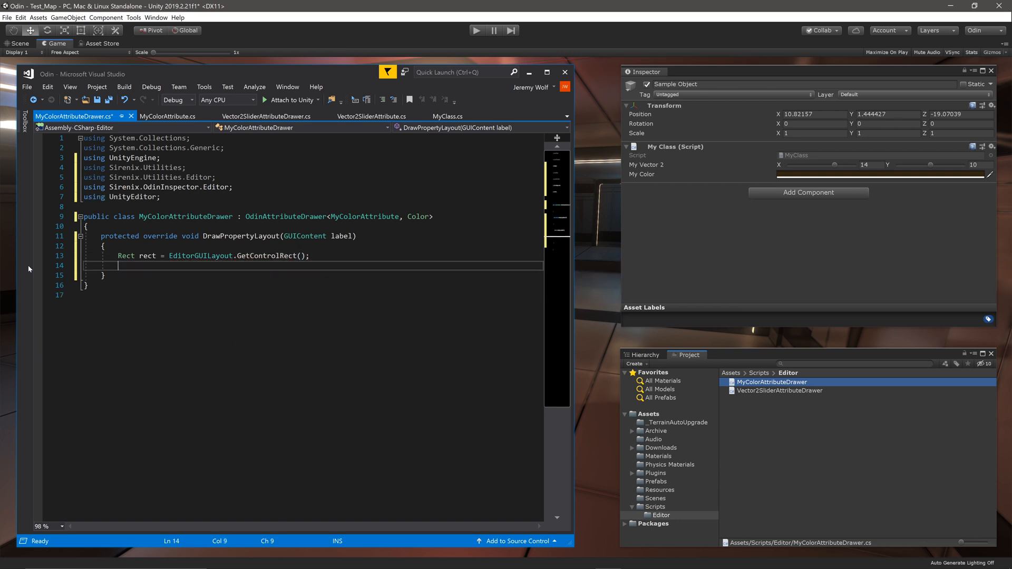
text(Color tempColor = t)
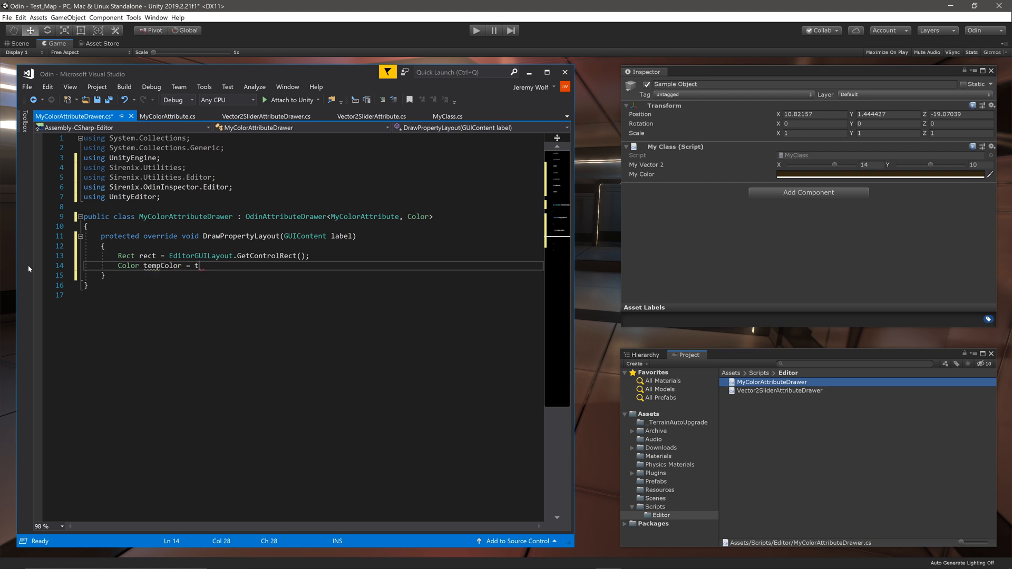
text(his.ValueEntry.sm)
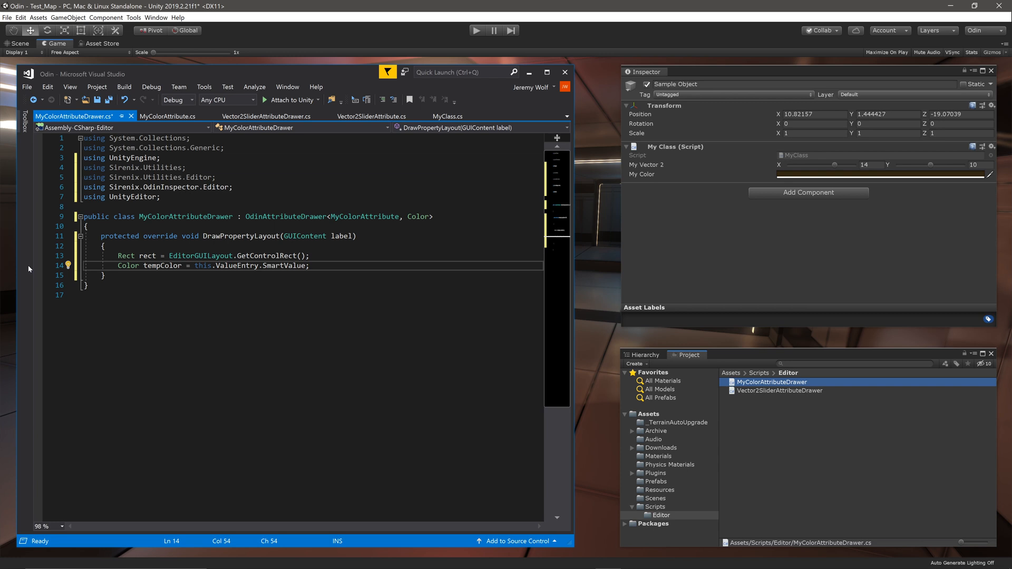
text(string hexCode)
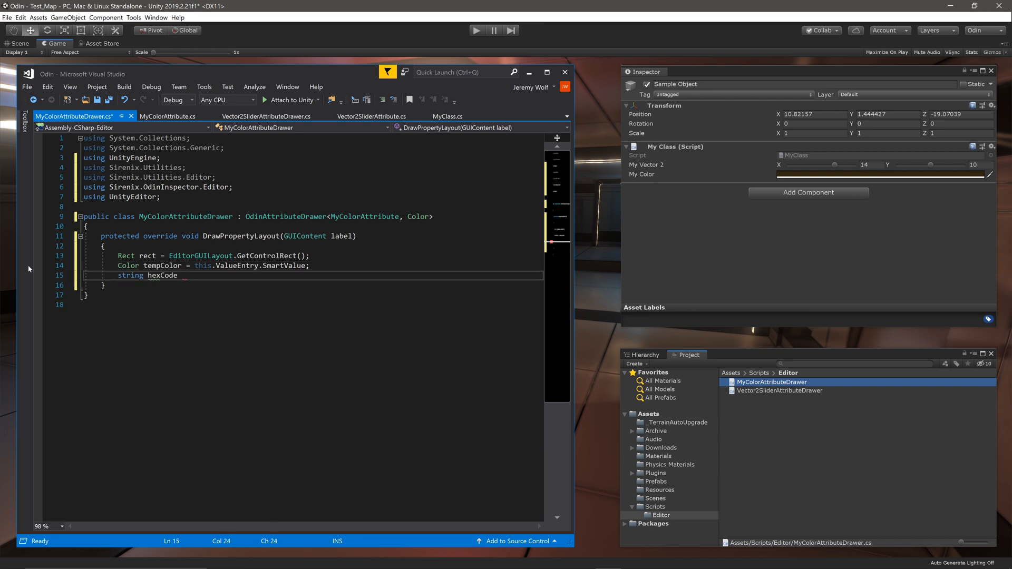
text(= ColorUtility.ToHtmlStringRGB(tempColor)
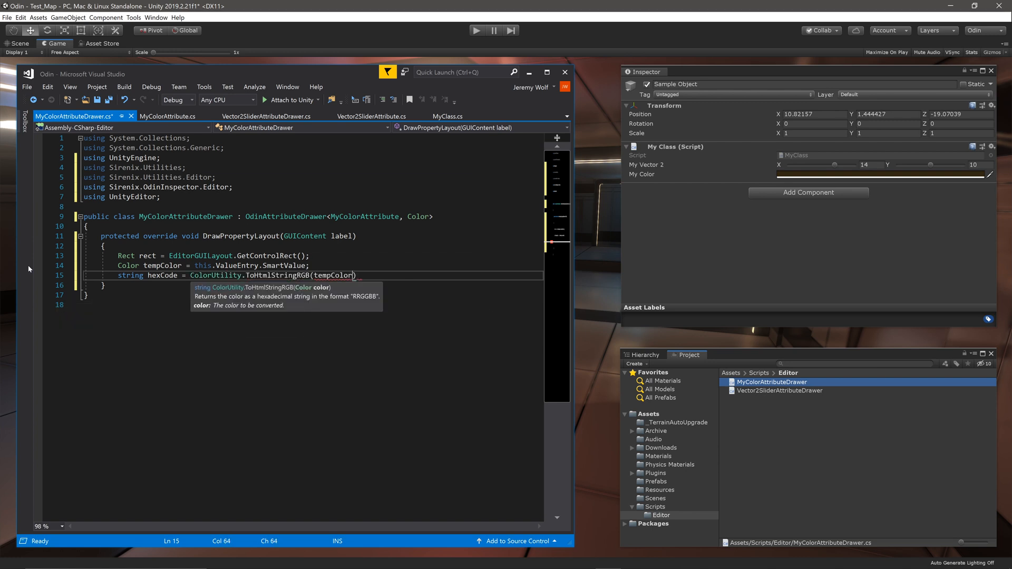
text();)
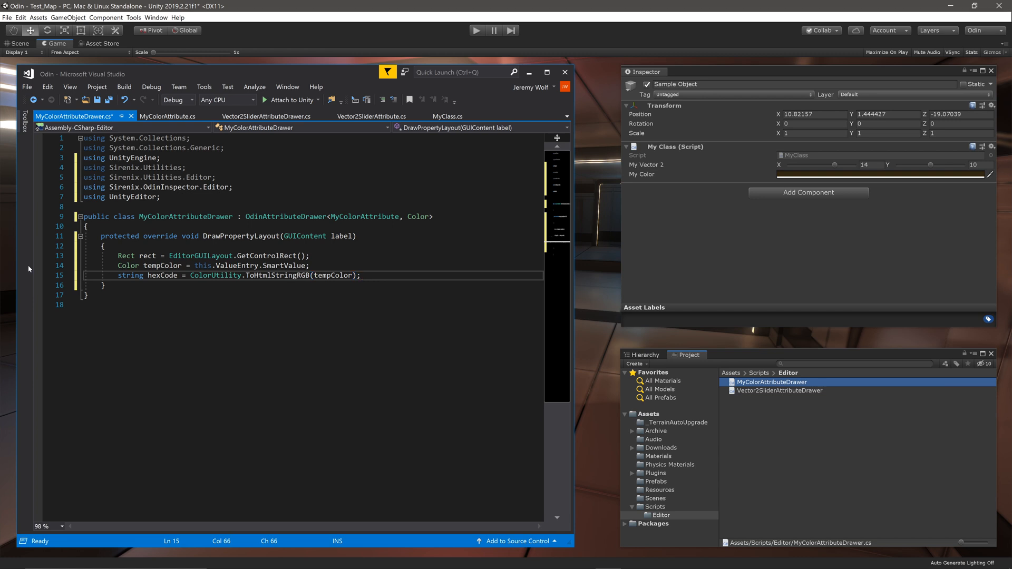
Draw the prefix label when not null and a ColorField left-aligned over rect.width * 0.75f
text(if(label != null))
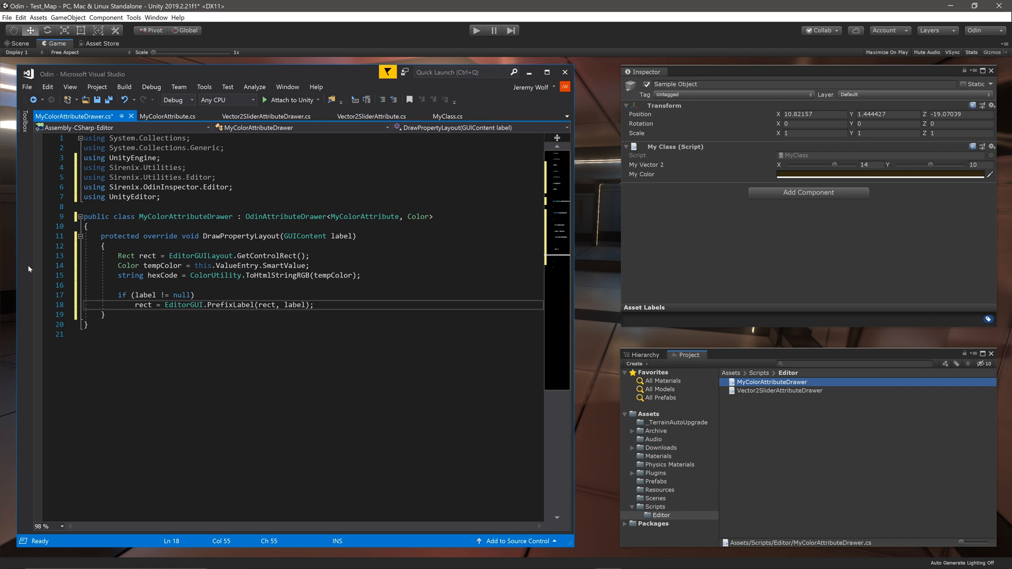
text(rect = EditorGUILayout)
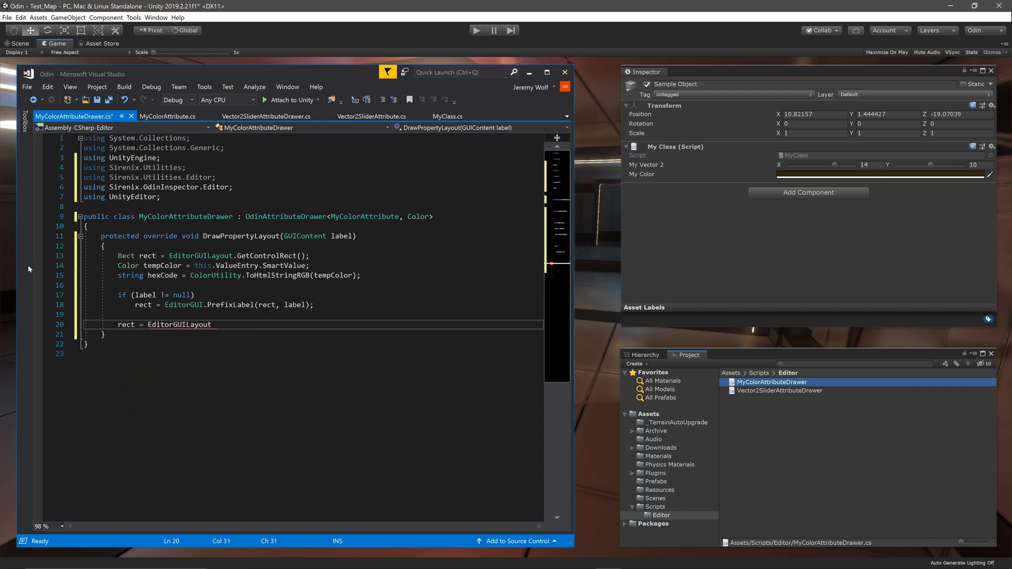
text(.GetControlRect();)
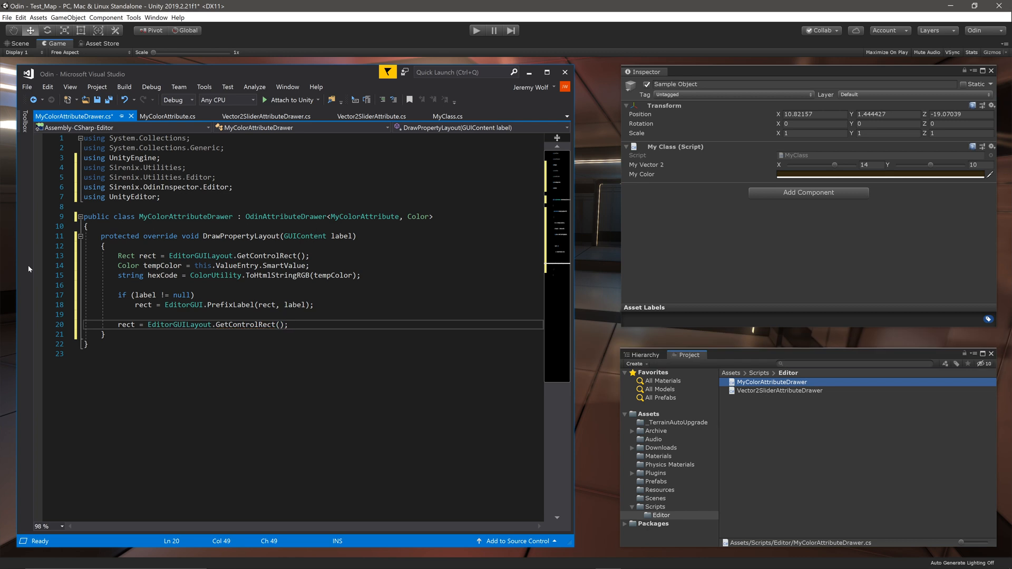
text(tempColor = SirenixEditorFields.ColorField(rect.AlignLeft(rect.e)
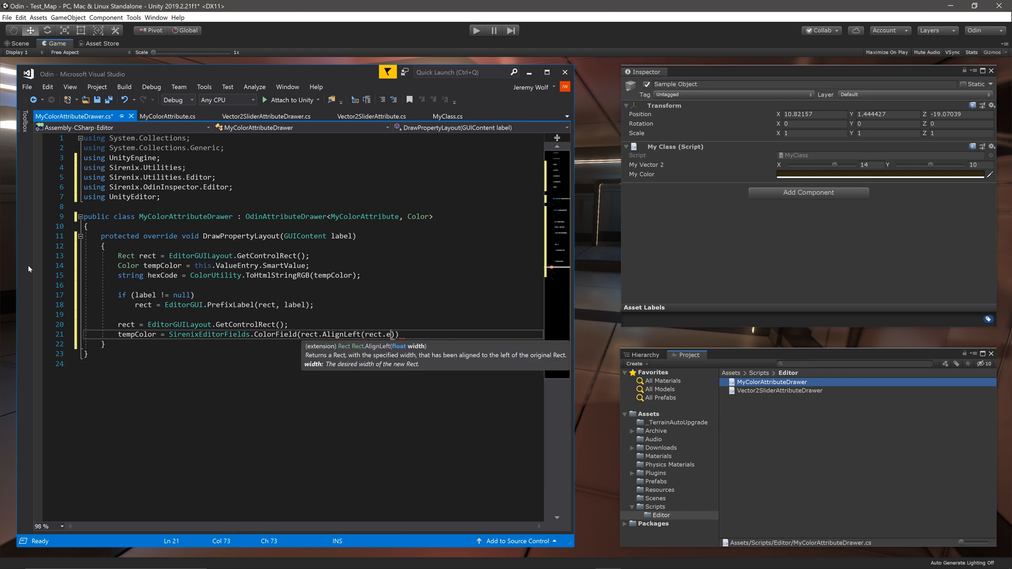
text(width * 0.75f)
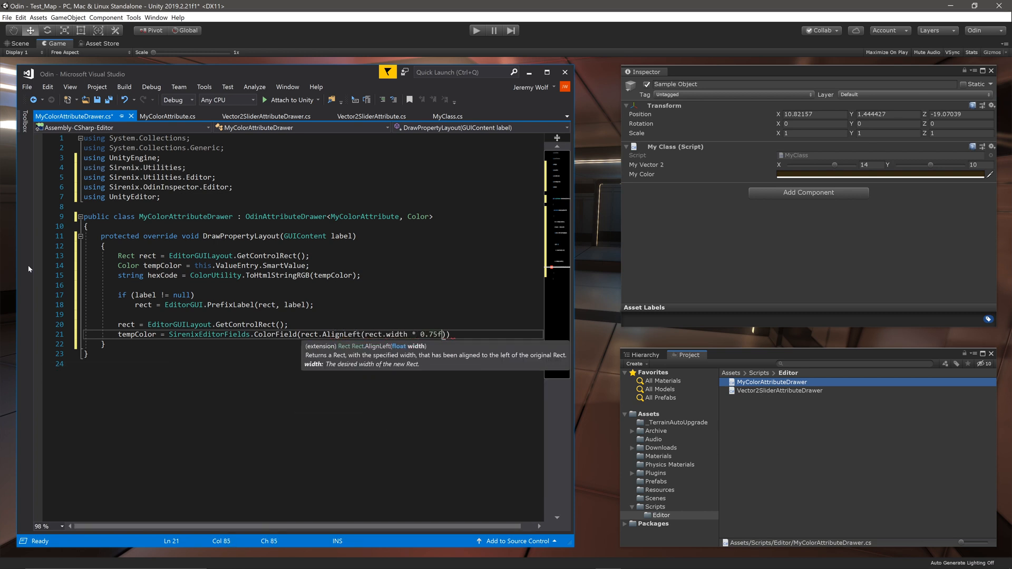
text(, tempColor)
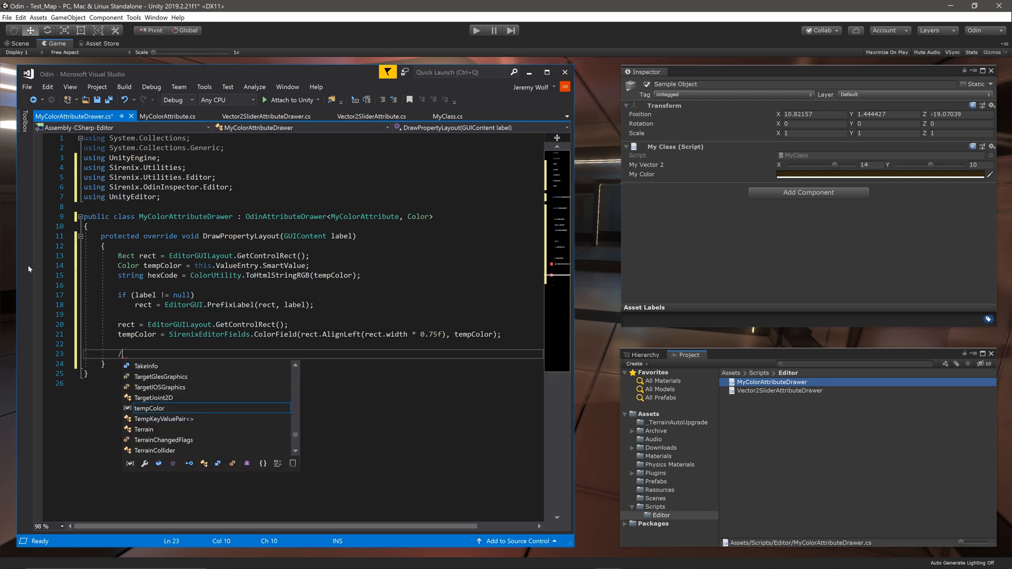
Draw the hex code as "#" + hexCode in a TextField right-aligned over rect.width * 0.25f
text(//hexc)
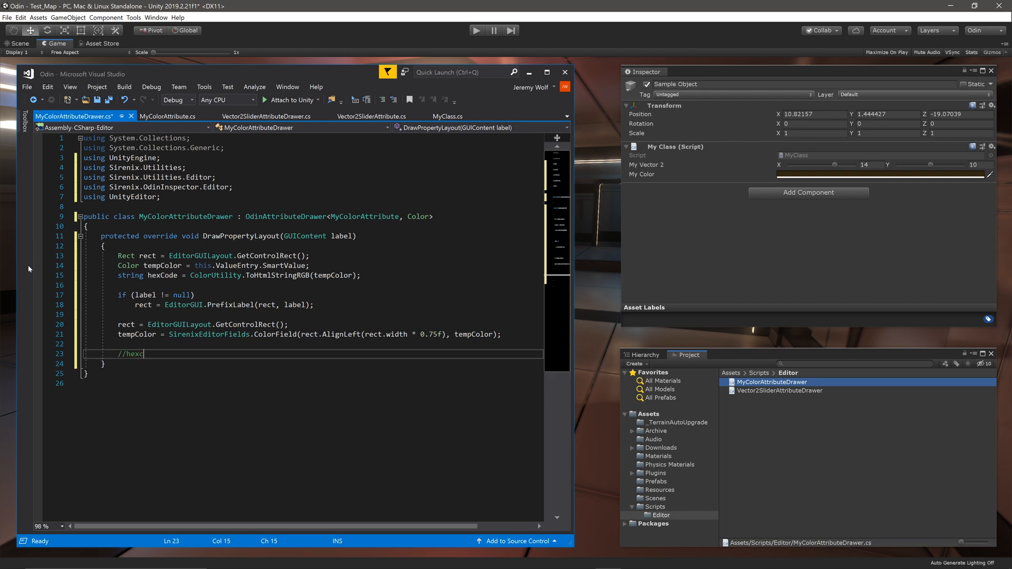
text(ode)
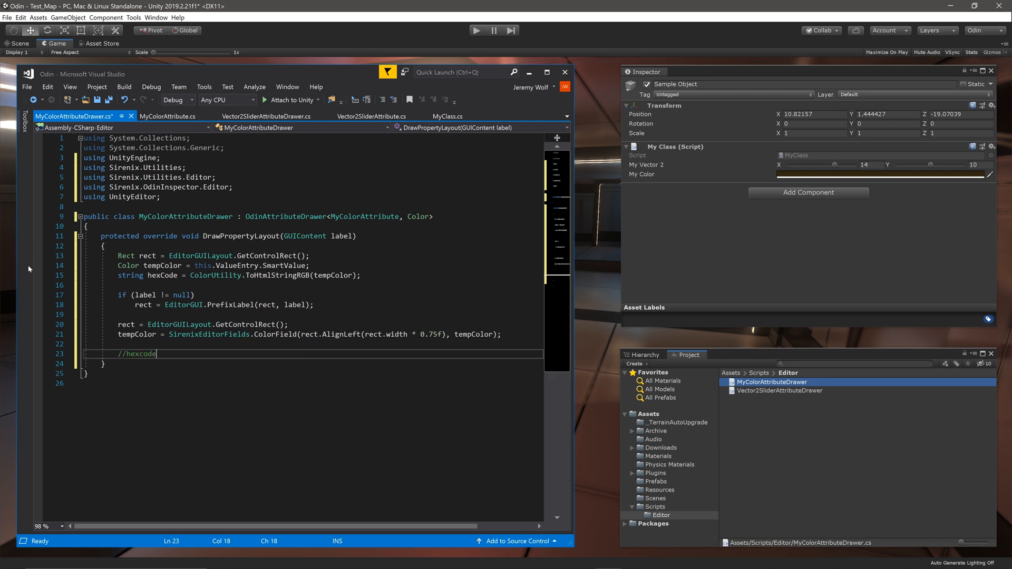
text(hexCode =)
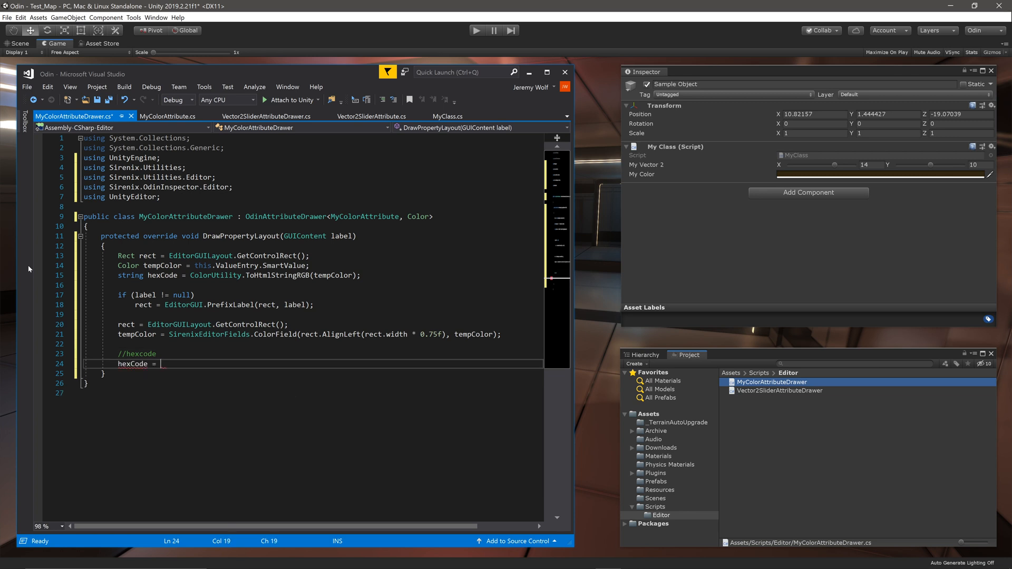
text(Sirenixed)
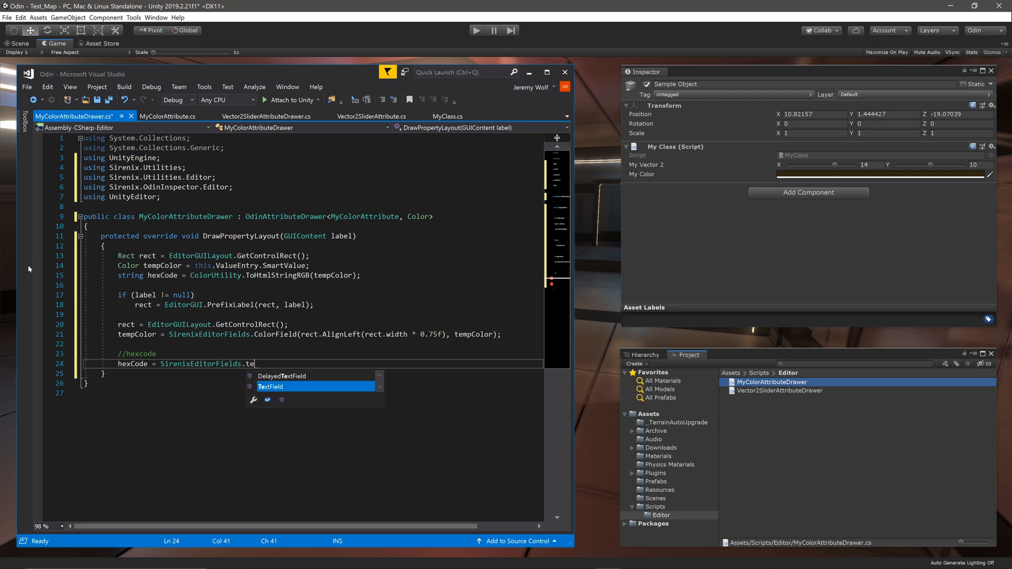
text(xtField(rect)
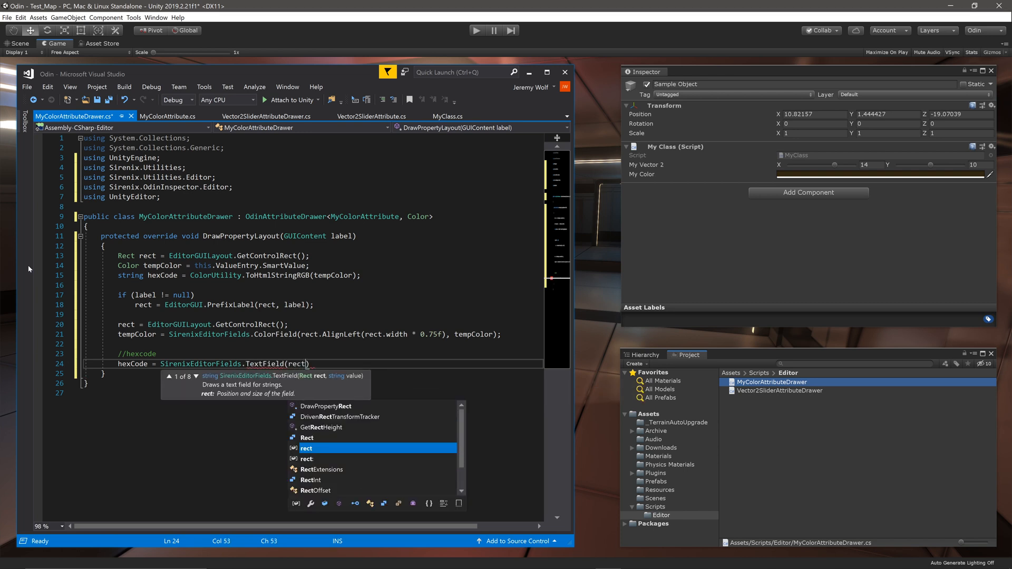
text(.AlignRight)
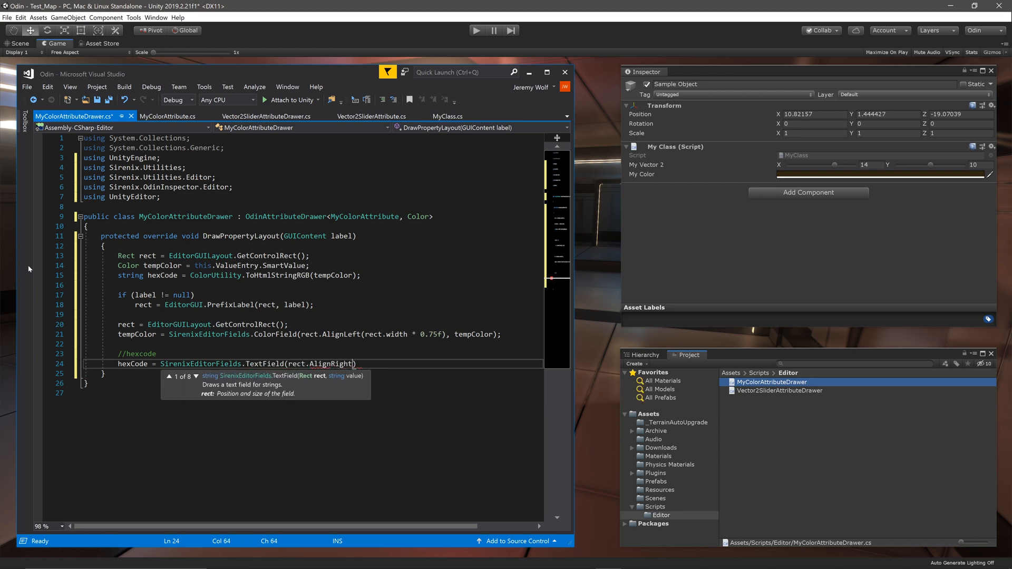
text((rect.with *)
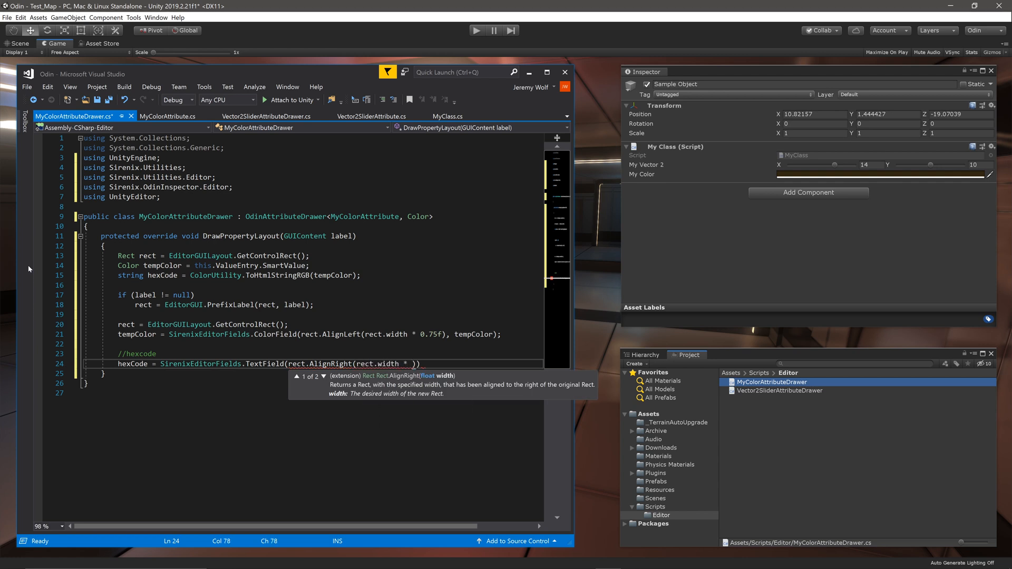
text(0.25f)
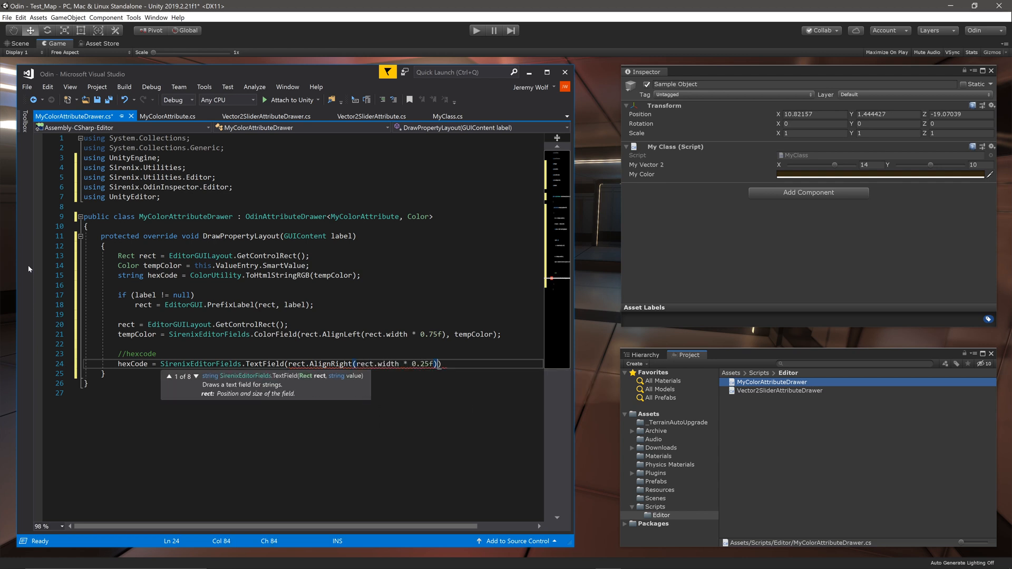
text(, "#")
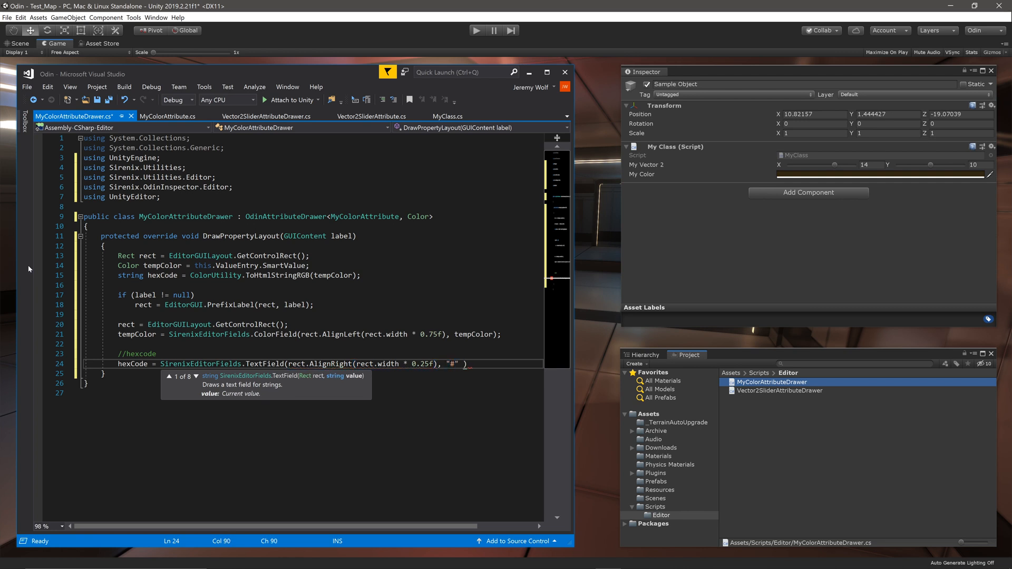
text(+ hexCode)
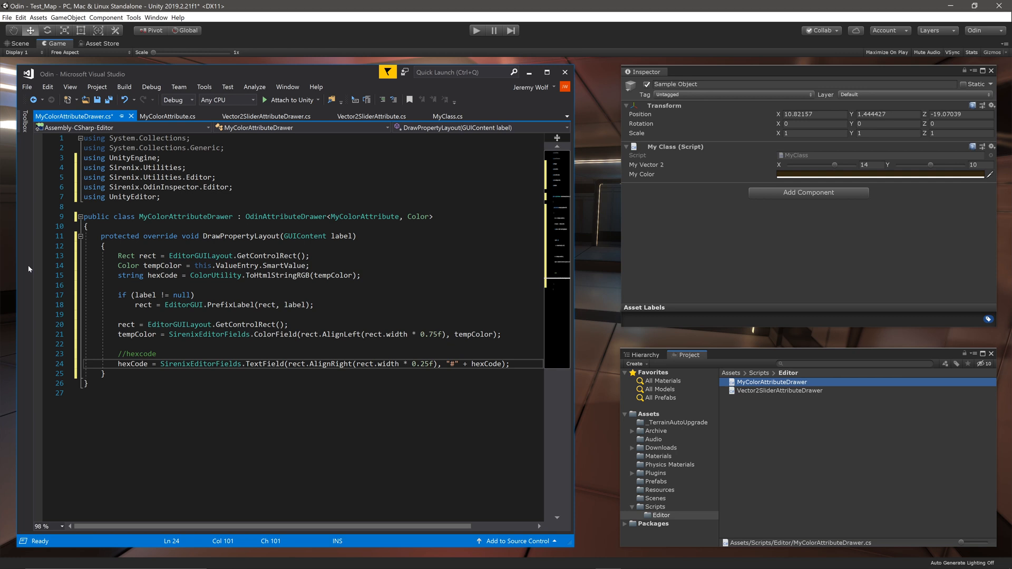
When ColorUtility.TryParseHtmlString succeeds on the hex string, write tempColor back to ValueEntry.SmartValue
text(if(c)
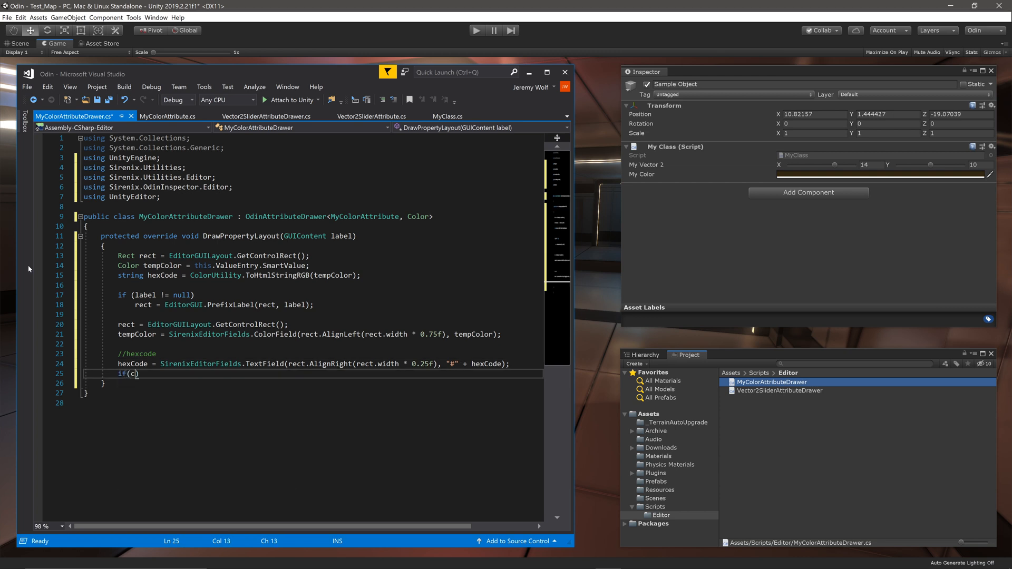
text(olorUtility.TryParseHtmlString)
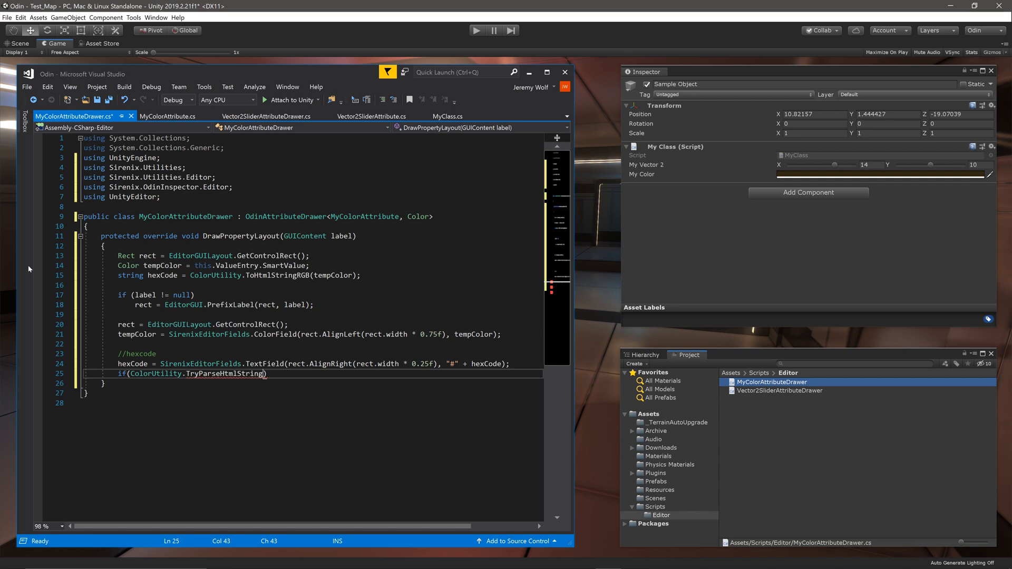
text(()
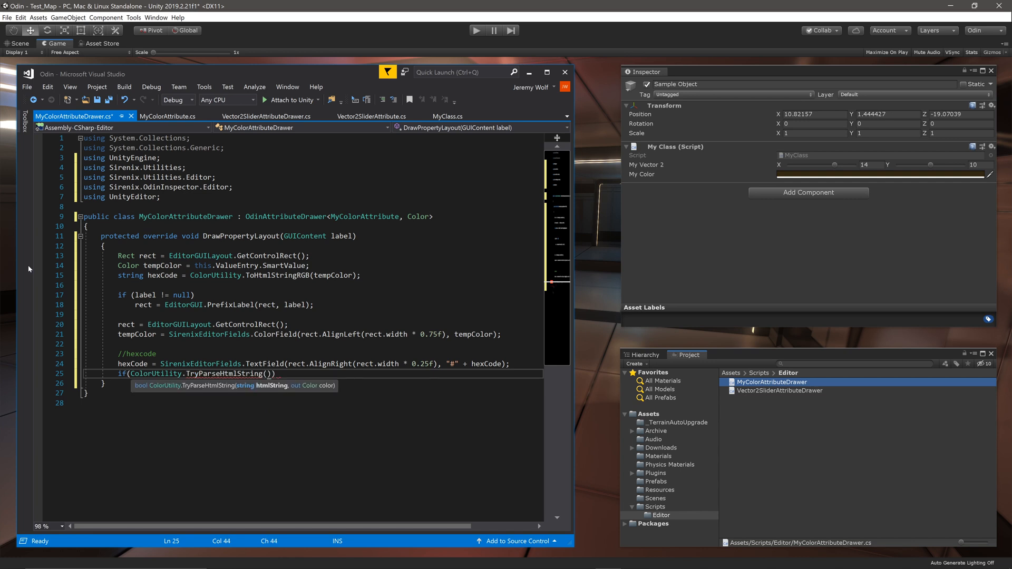
text(hexCode, out tempColor)
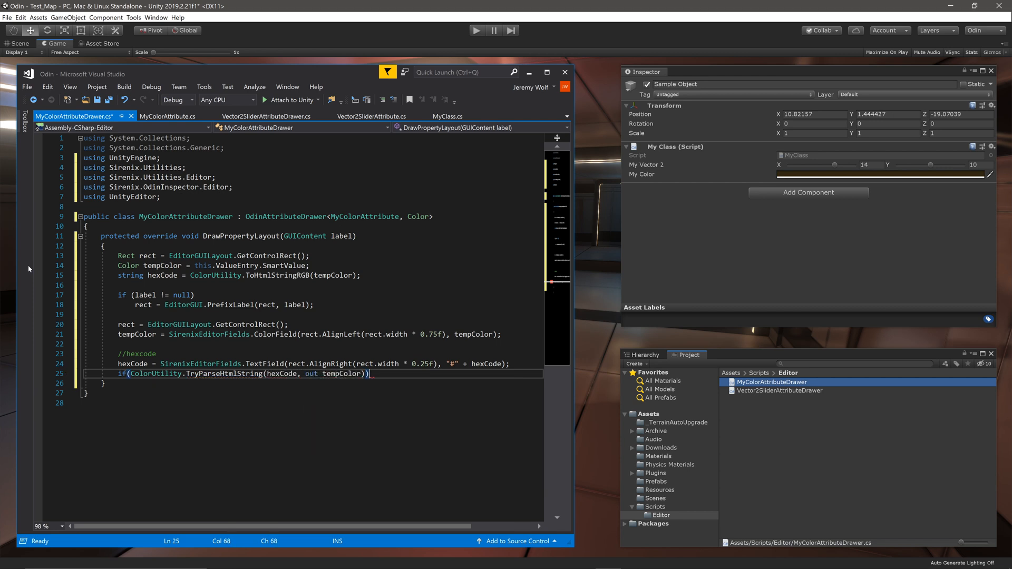
text(this.ValueEntry.sm)
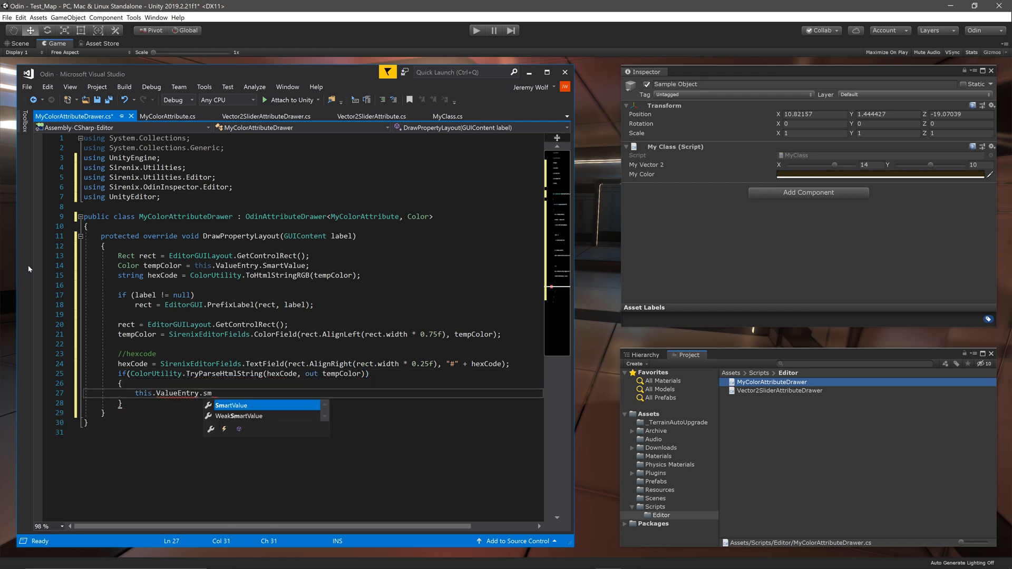
text(SmartValue = tempColor;)
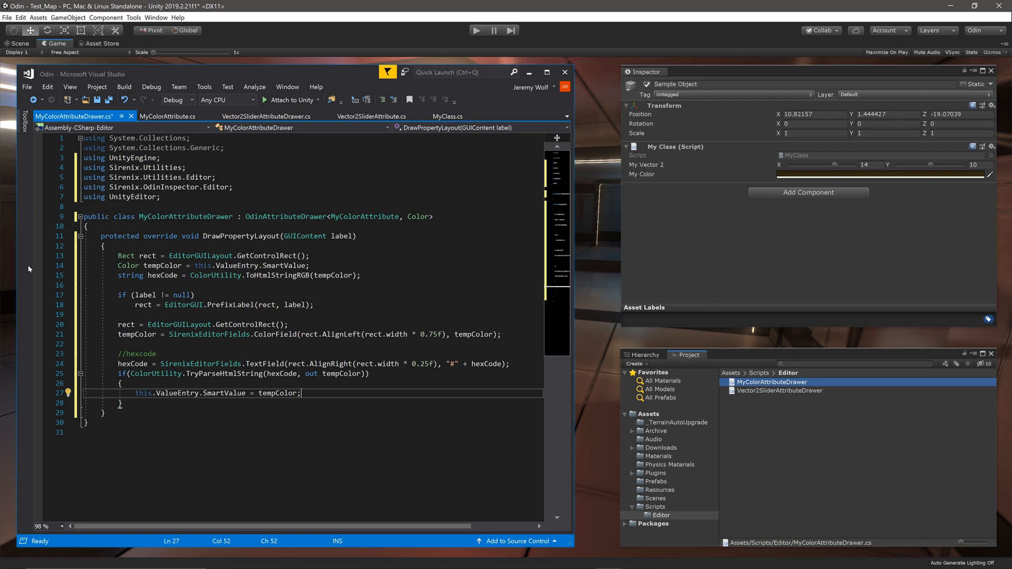
scroll(down, 3)
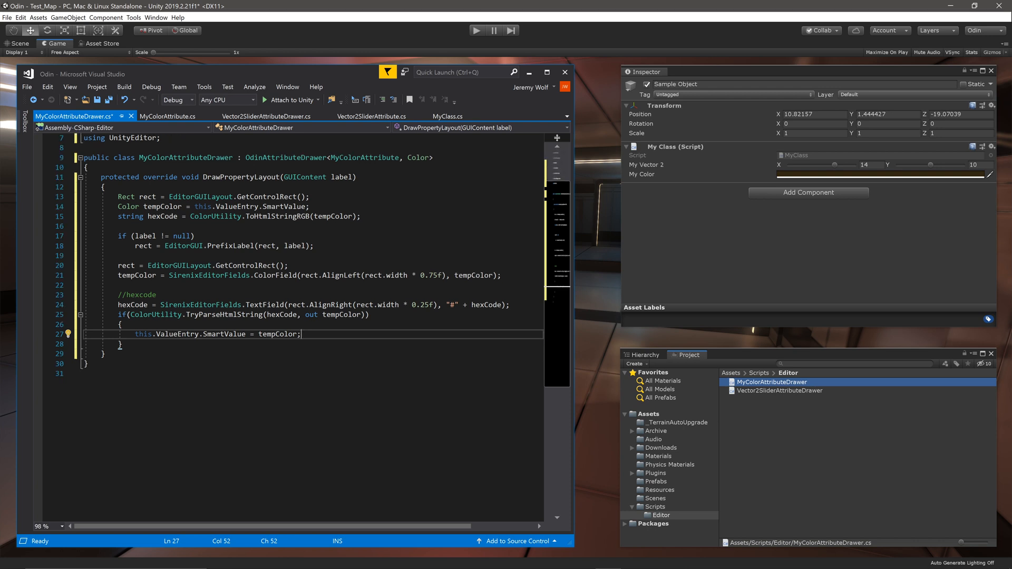
Add the //rgb row: new control rect, PushLabelWidth(15), EditorGUI sliders for tempColor.r/g/b, then save with Ctrl+S
text(//rgb values)
text(rect =)
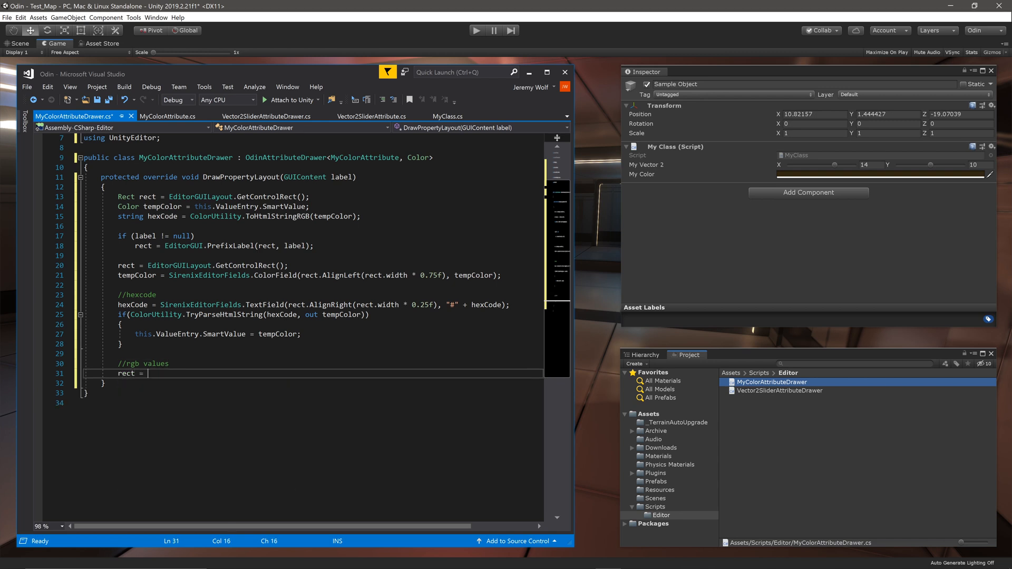
text(EditorGUILayout.getControlRect();)
text(GUIHelper.PushLabelWidth)
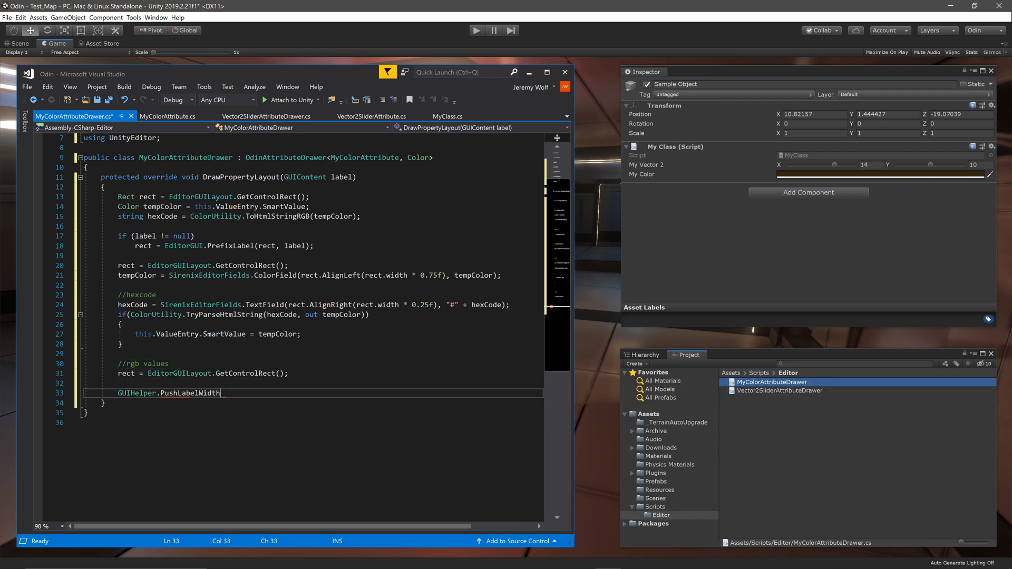
text((15);)
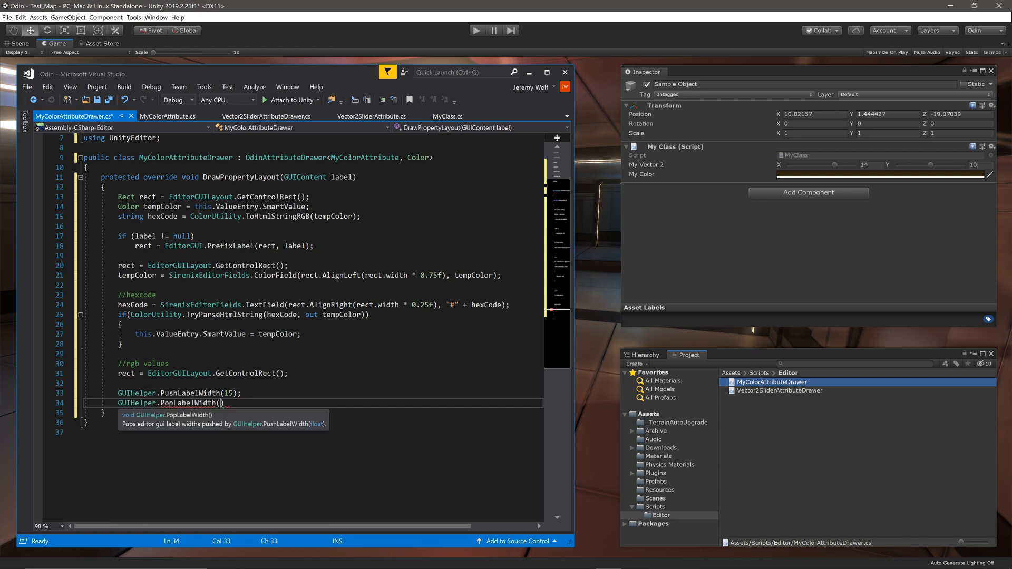
text(tempColor.r = EditorGUI.Slider(rect.AlignLeft(rect.width * 0.3f), "R", tempColor.r, 0f, 1f);)
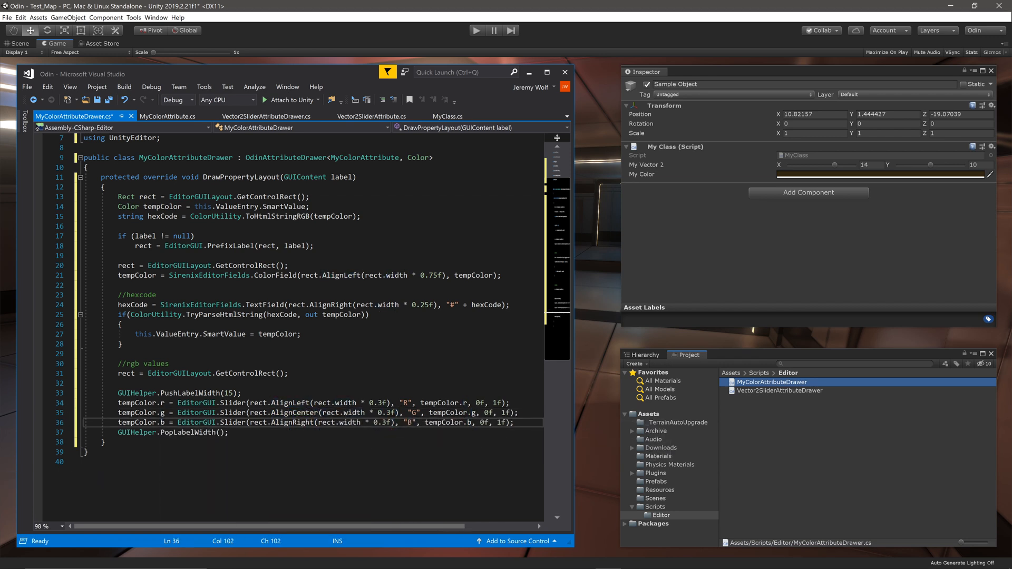
key(ctrl+s)
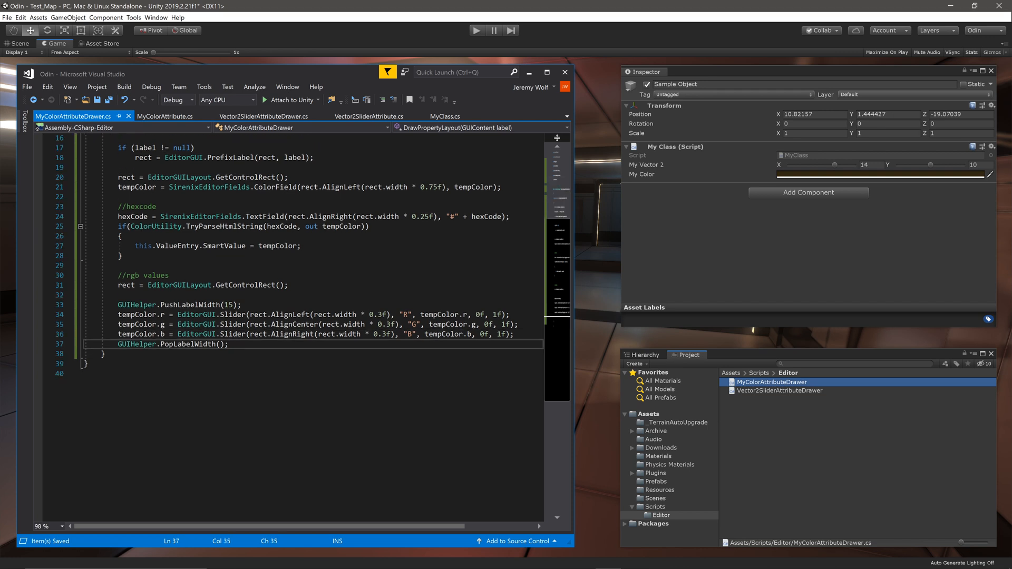
Convert tempColor with Color.RGBToHSV into out floats h, s and v
text(//hsv)
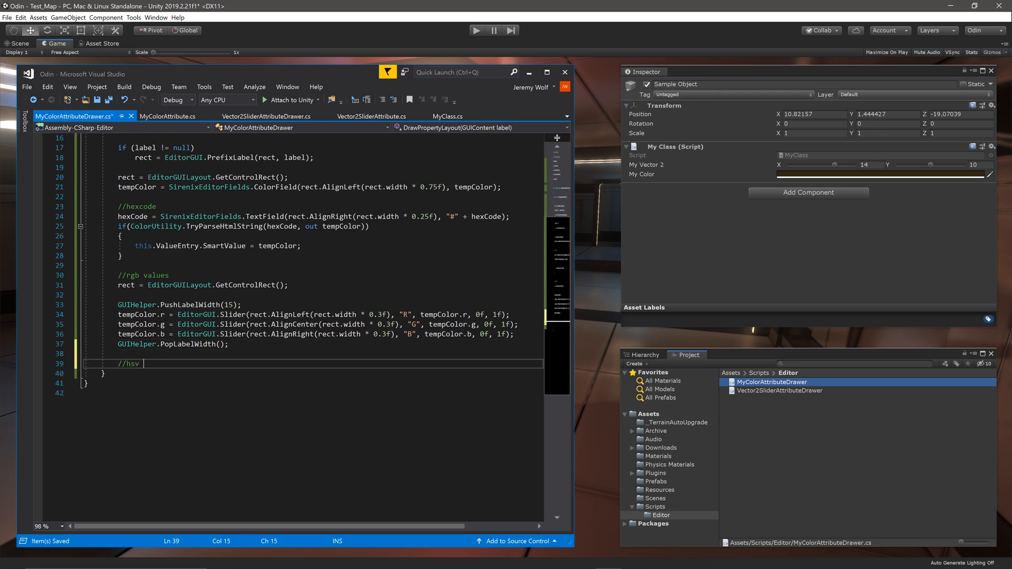
text(Color.RGBToHSV(tempColor,)
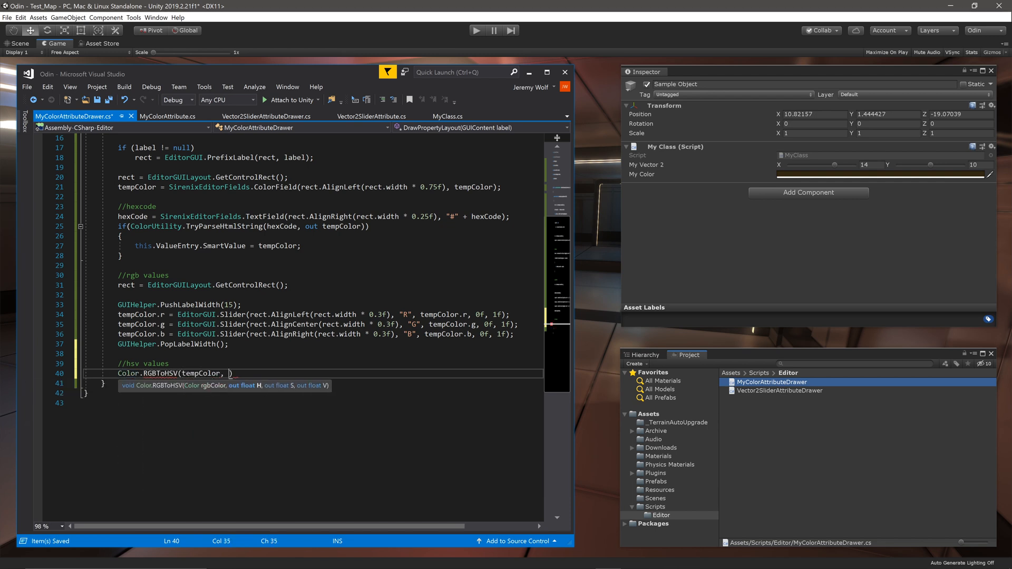
text(out float h,)
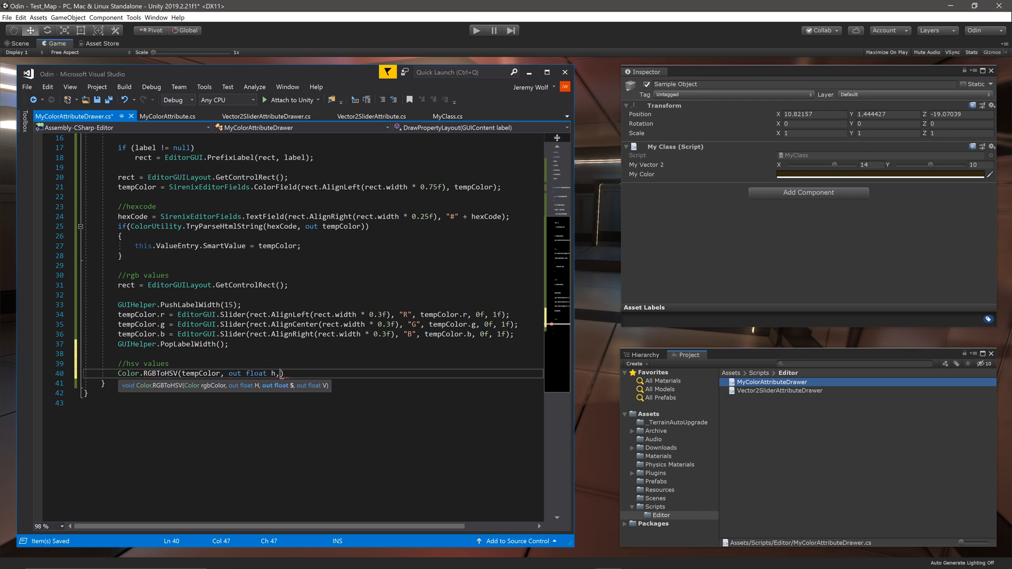
text(out float s, out float v)
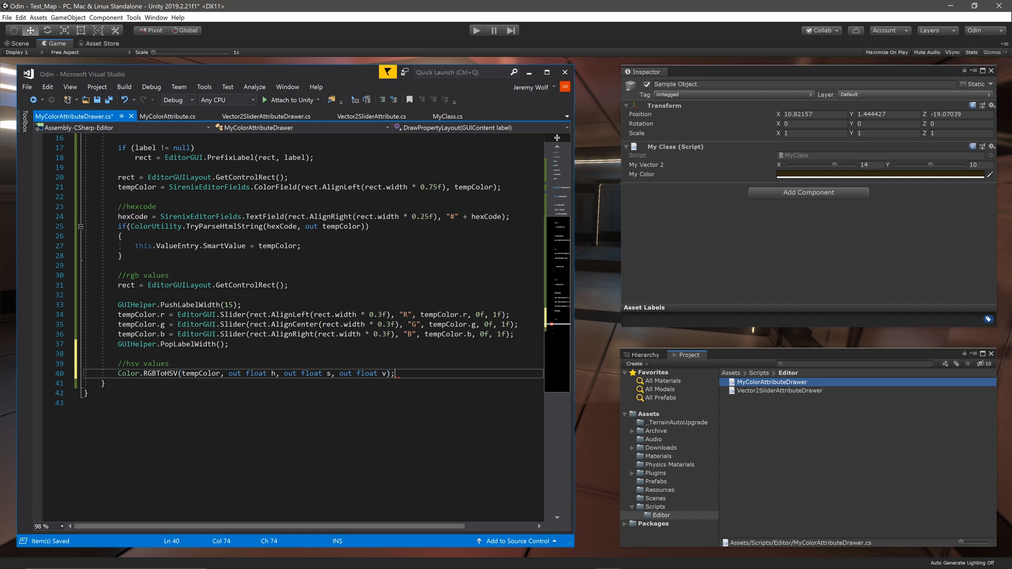
Draw H, S and V sliders on a new control rect, convert back with HSVToRGB and assign SmartValue
text(rect = Editorgui)
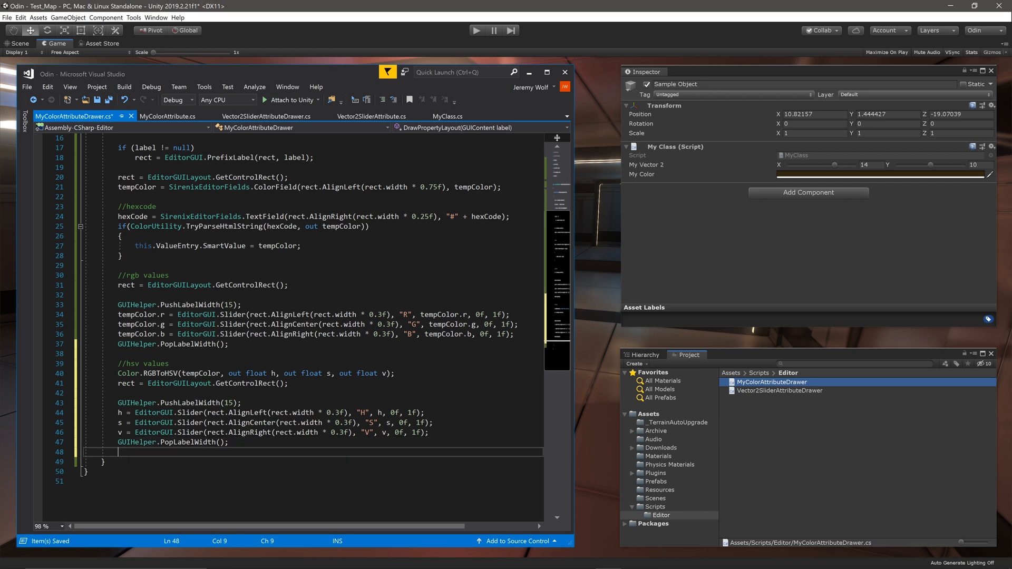
text(tempColor.)
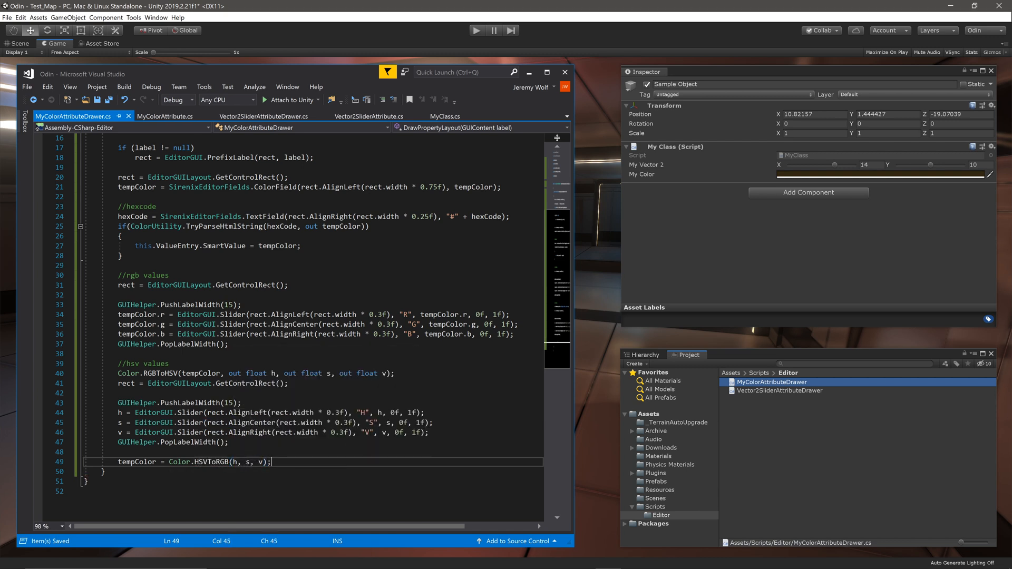
text(this.ValueEntry)
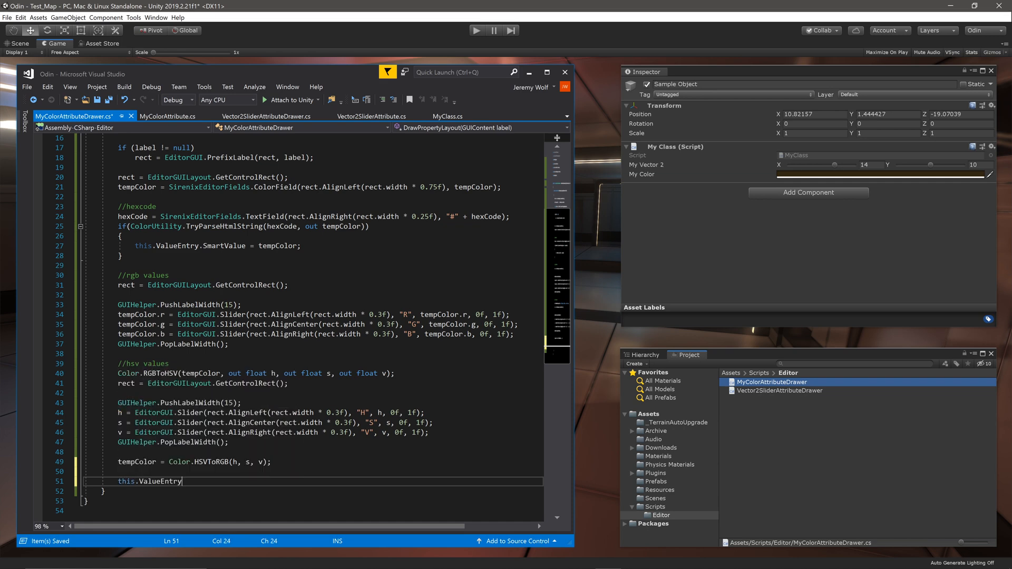
text(sm)
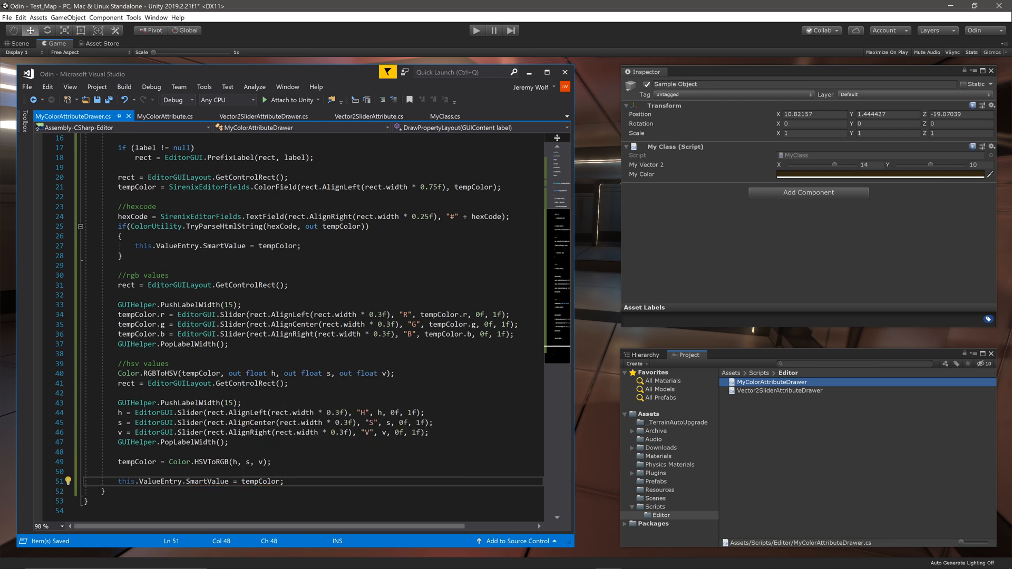
Add [MyColor] above myColor in MyClass.cs, then drag the H slider so My Color turns reddish
click(445, 116)
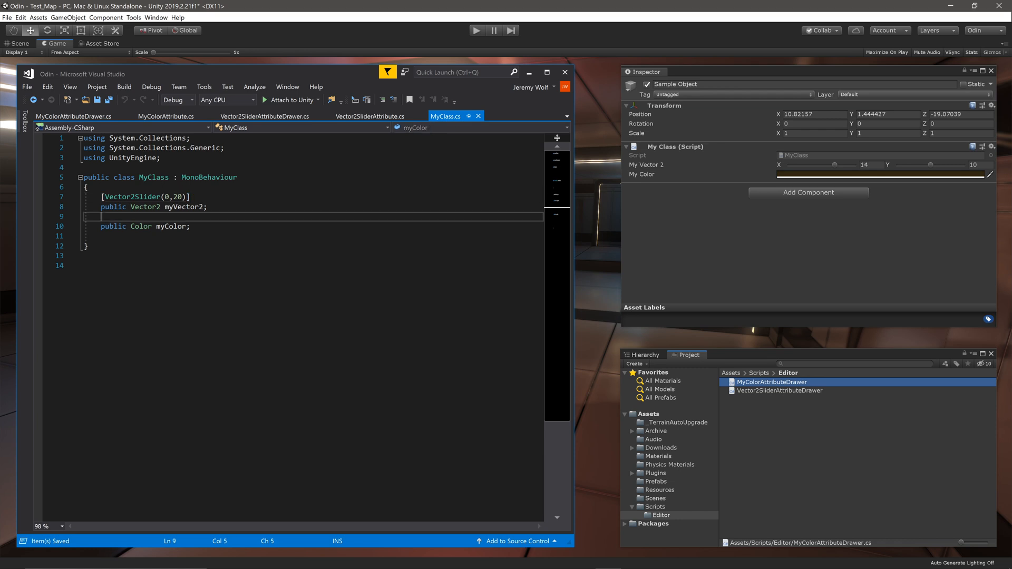
text([MyColor])
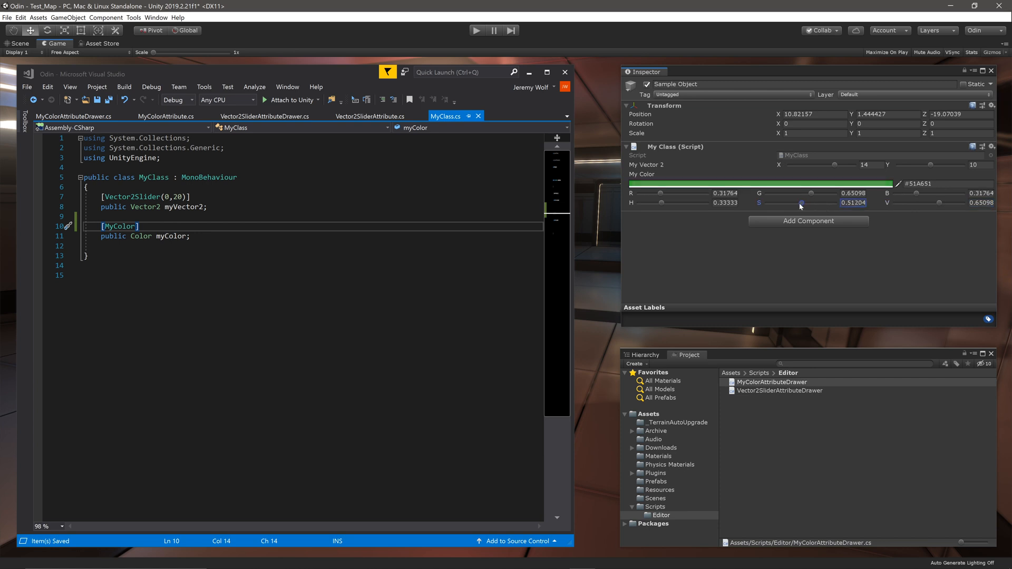
drag(800, 203, 704, 202)
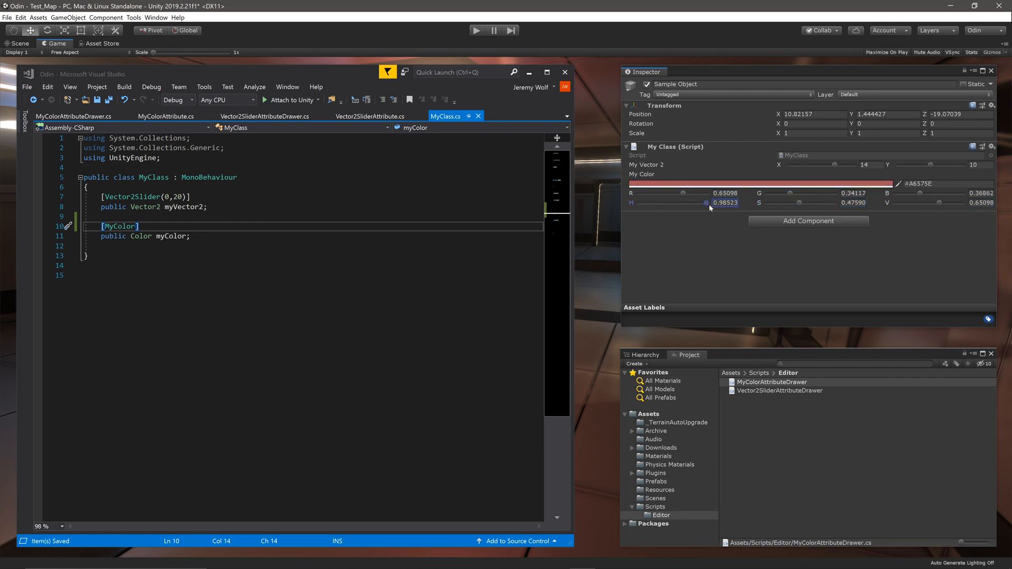